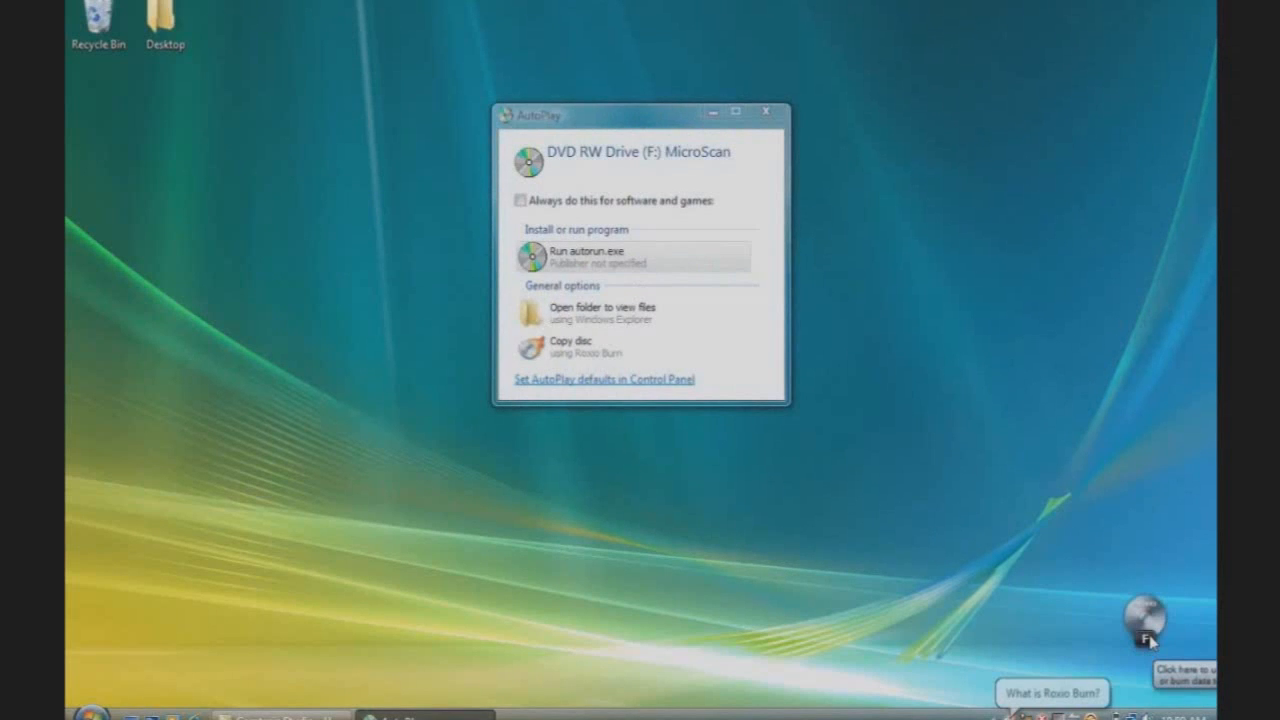
mouse_move(604, 240)
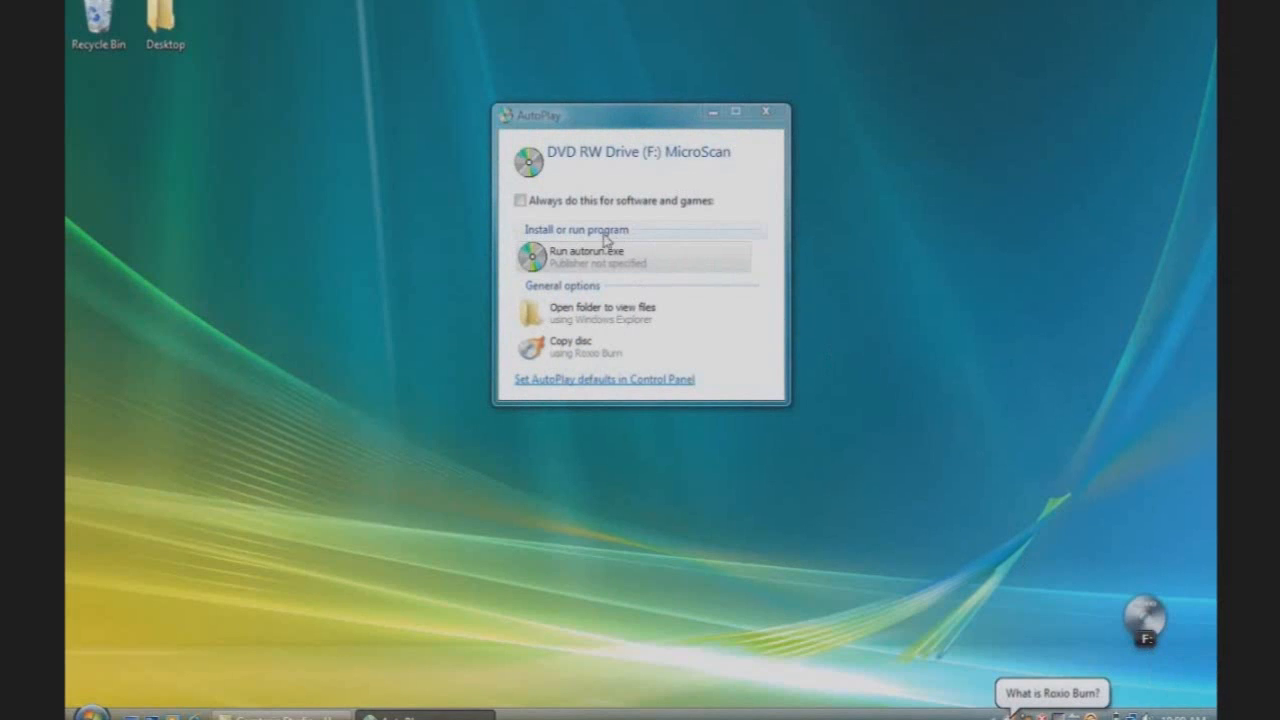
mouse_move(588, 256)
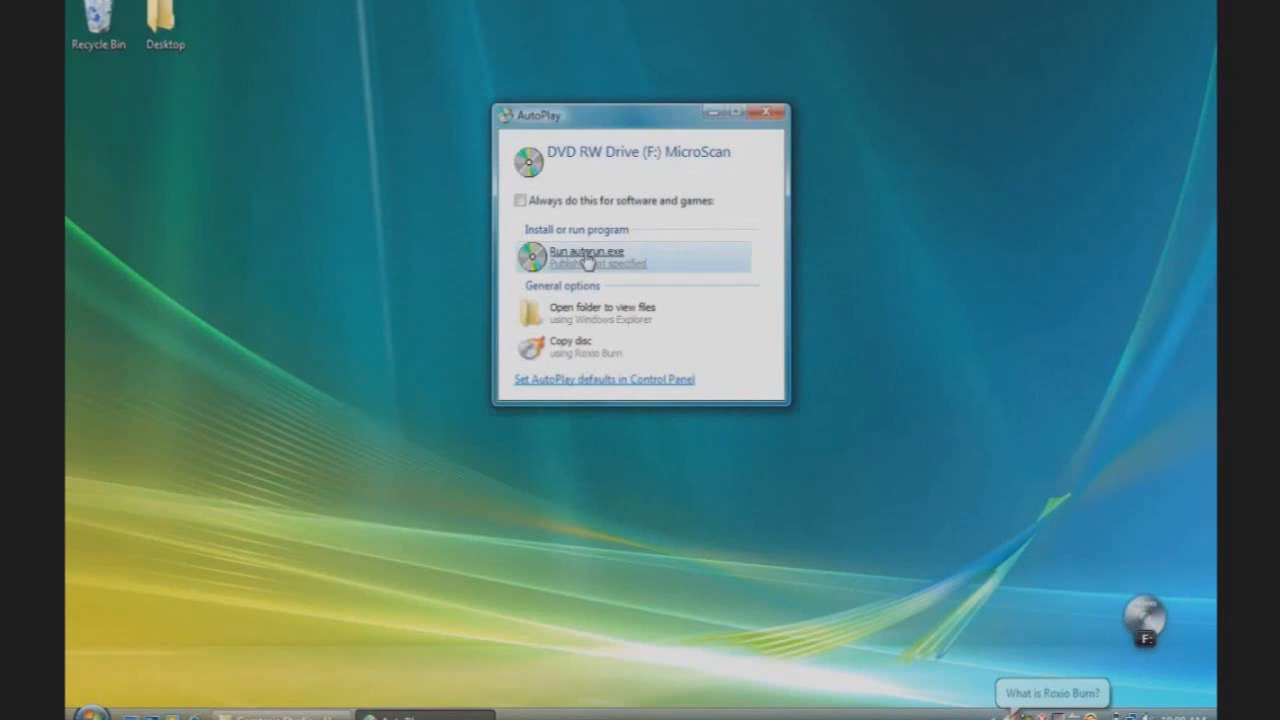
Run the MicroScan disc's autorun.exe from the AutoPlay dialog.
left_click(588, 252)
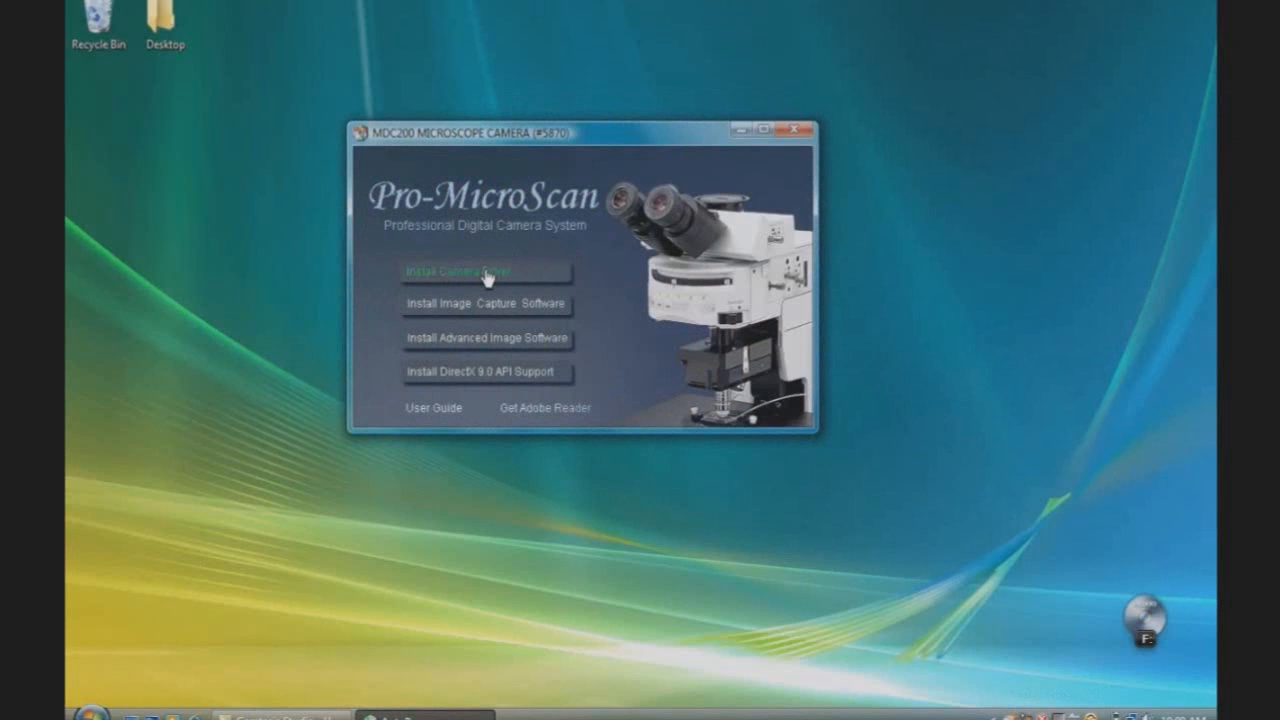
mouse_move(452, 316)
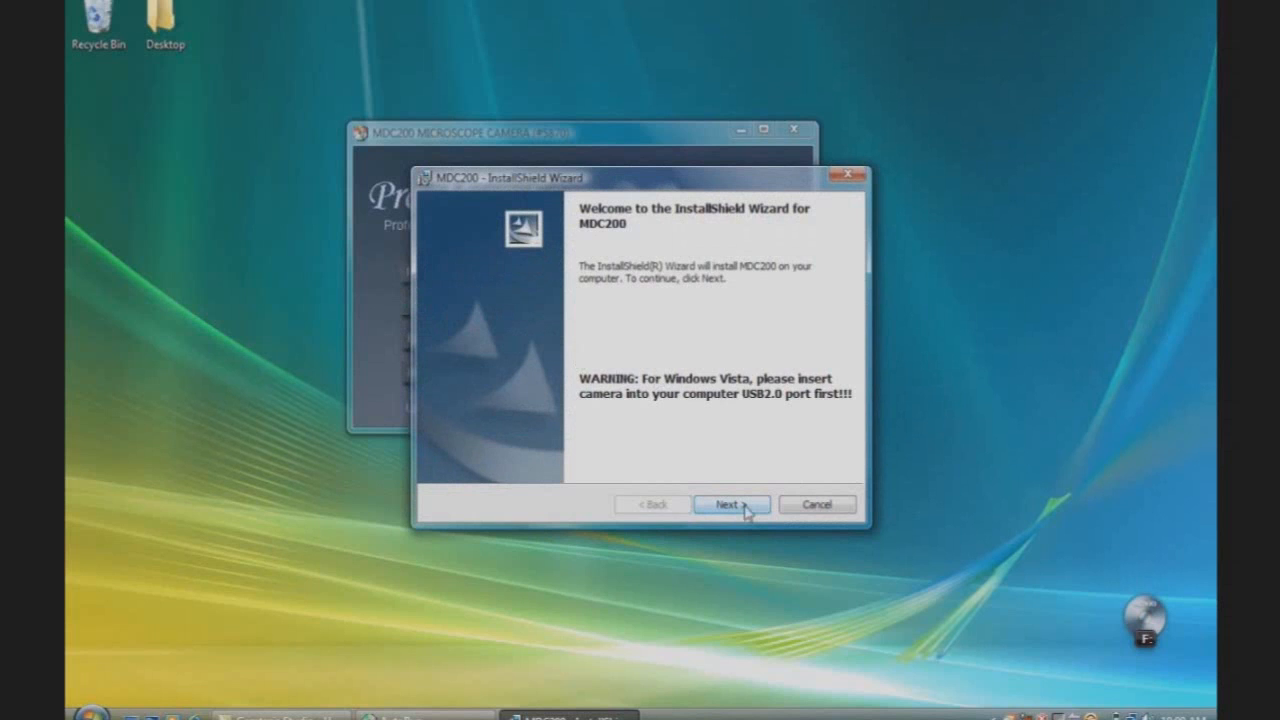
Install the MDC200 camera driver, allowing the unverified driver software, and finish the wizard.
left_click(730, 504)
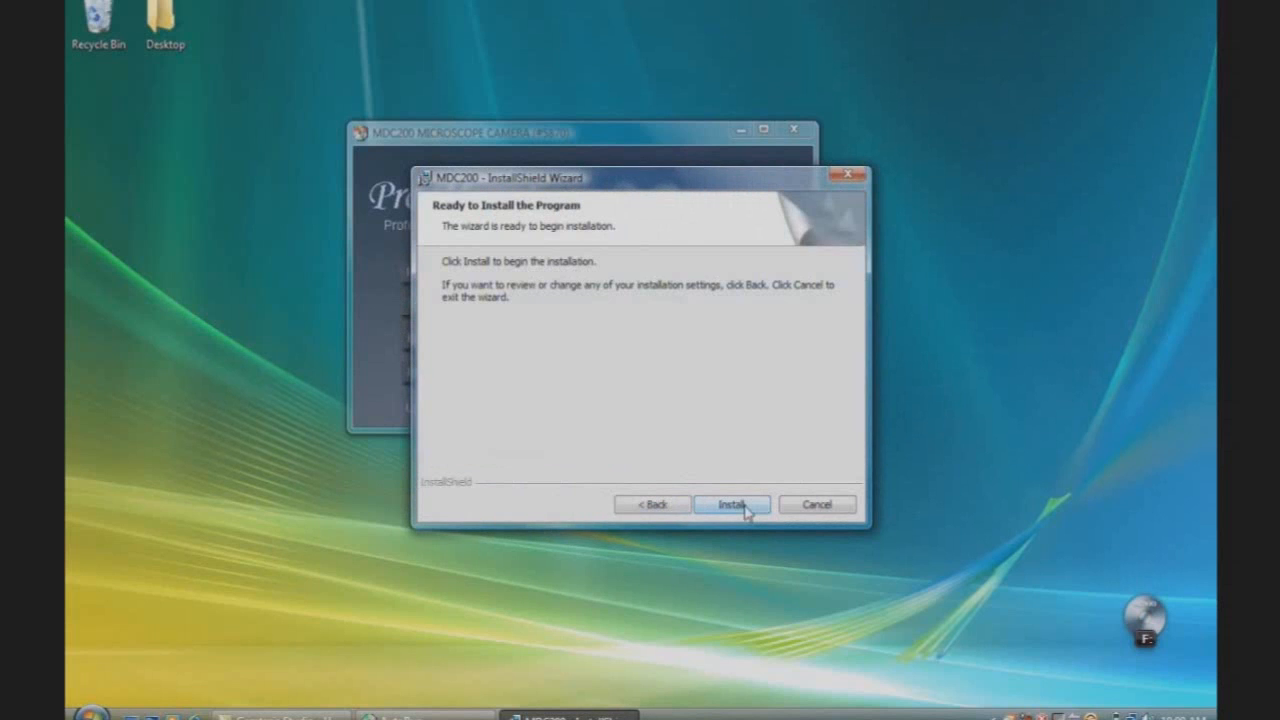
left_click(732, 504)
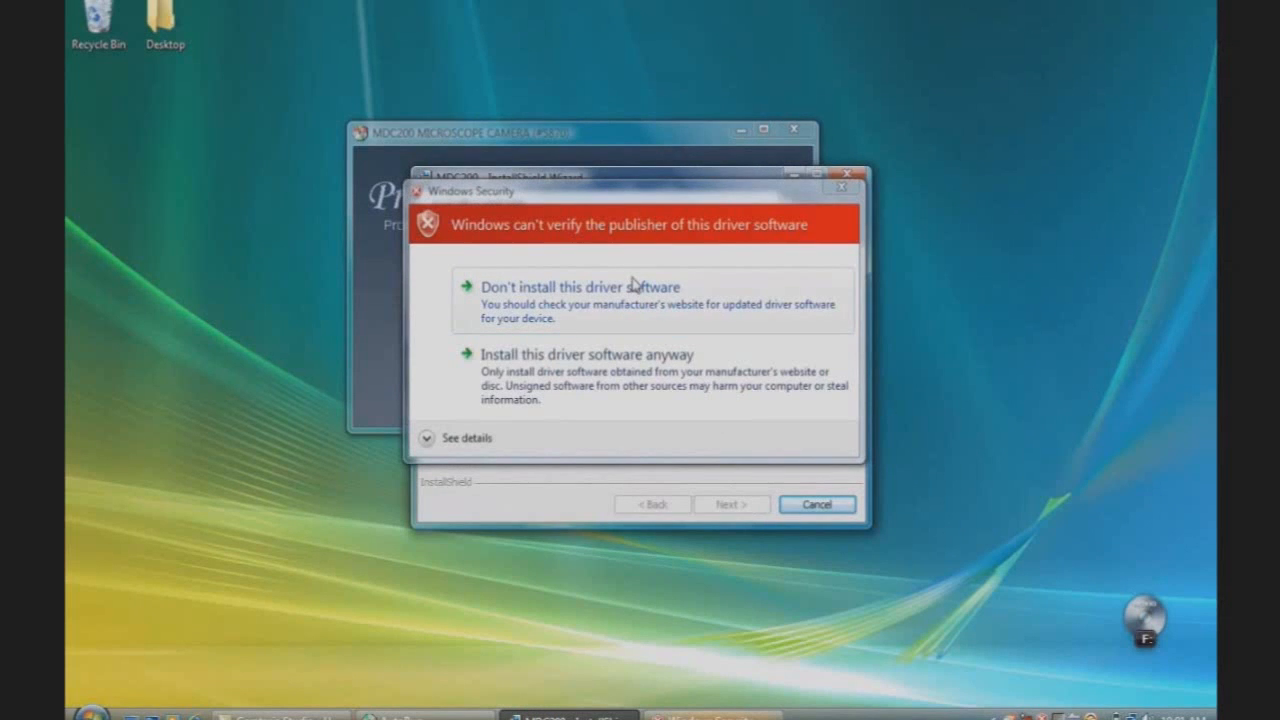
mouse_move(590, 340)
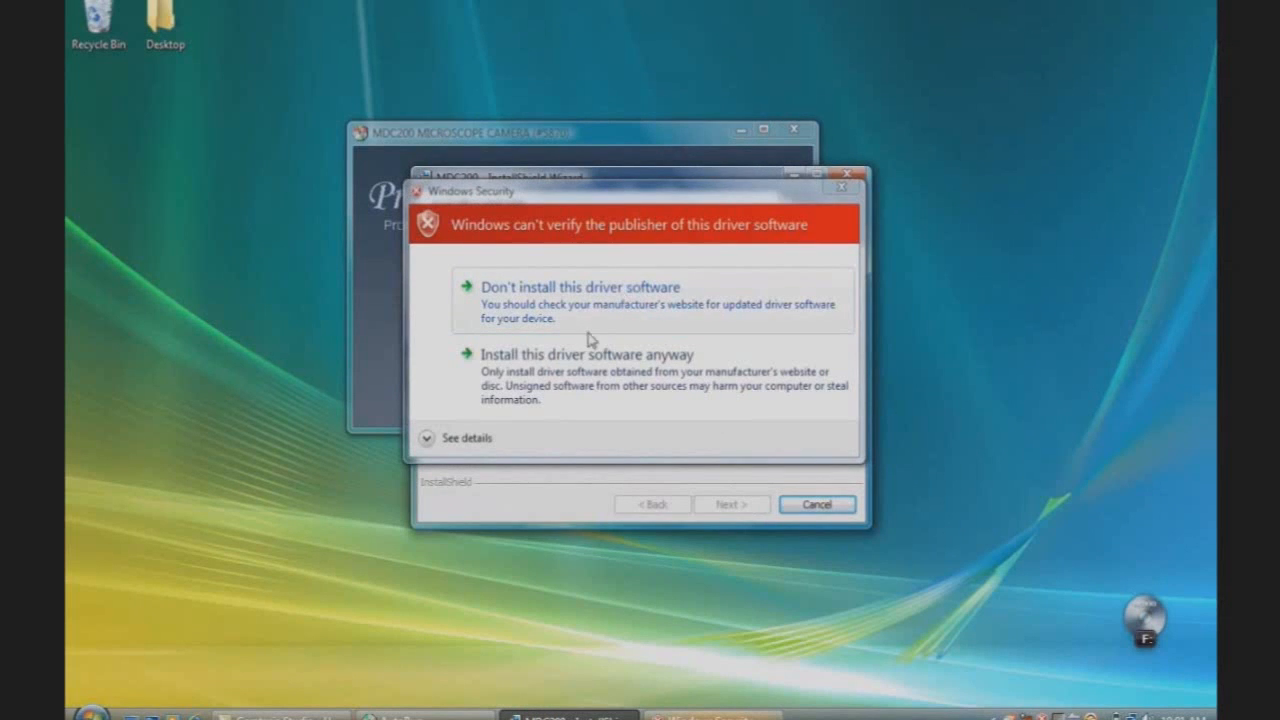
mouse_move(568, 372)
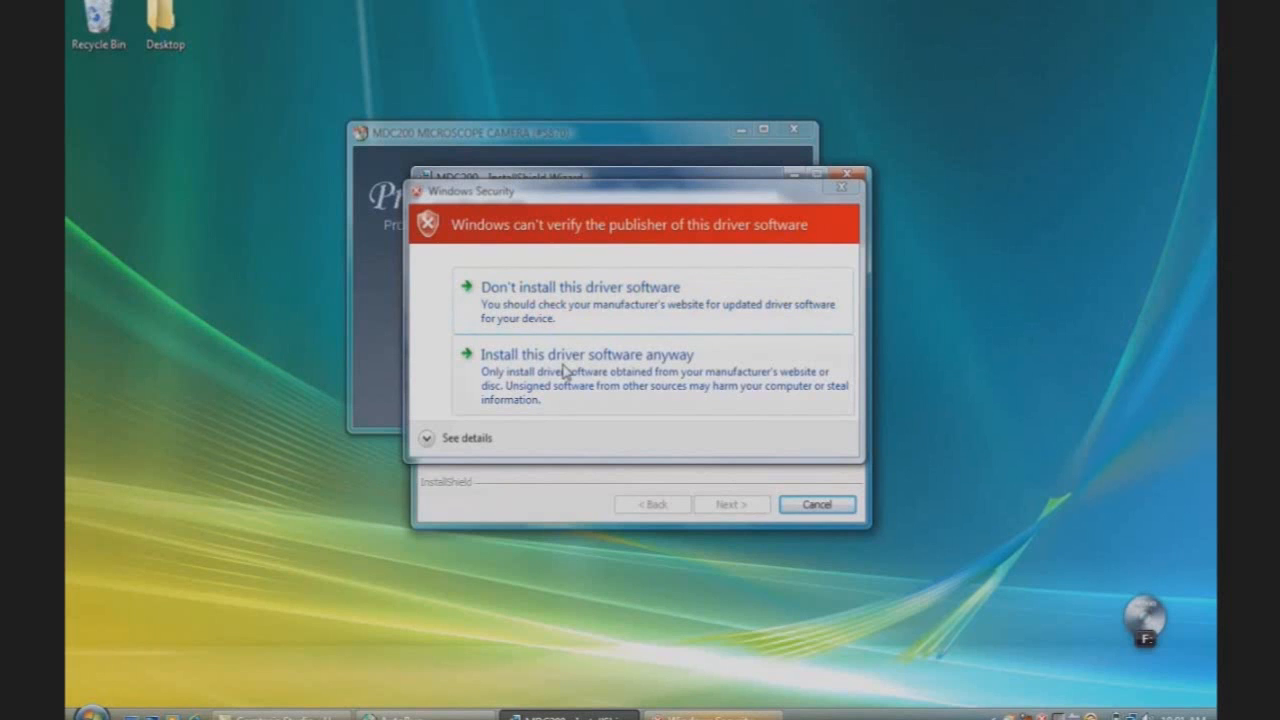
left_click(586, 354)
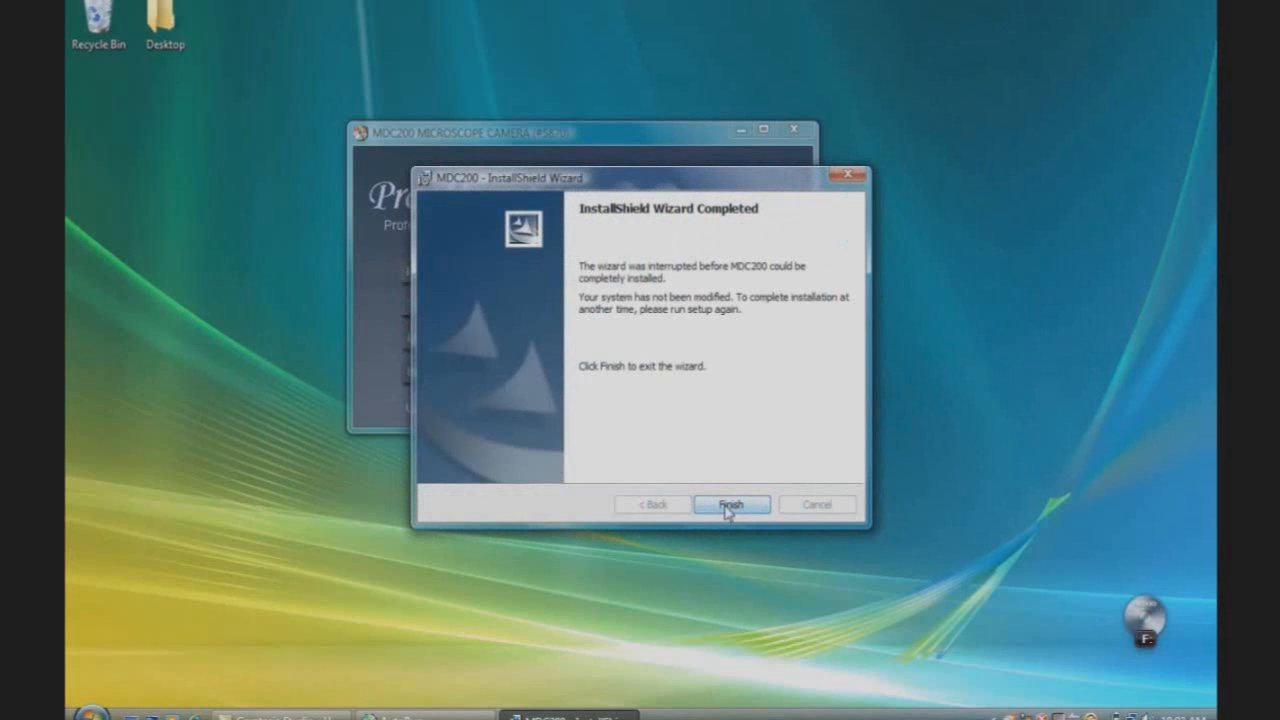
left_click(732, 504)
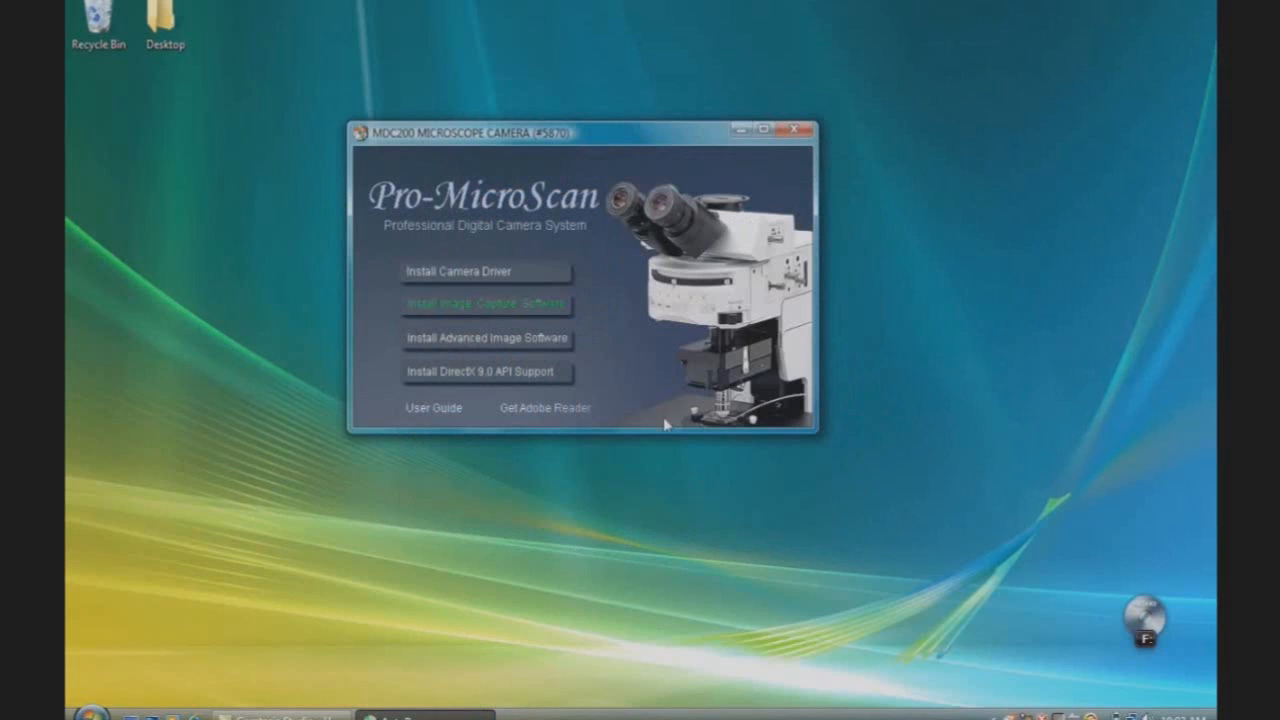
mouse_move(532, 304)
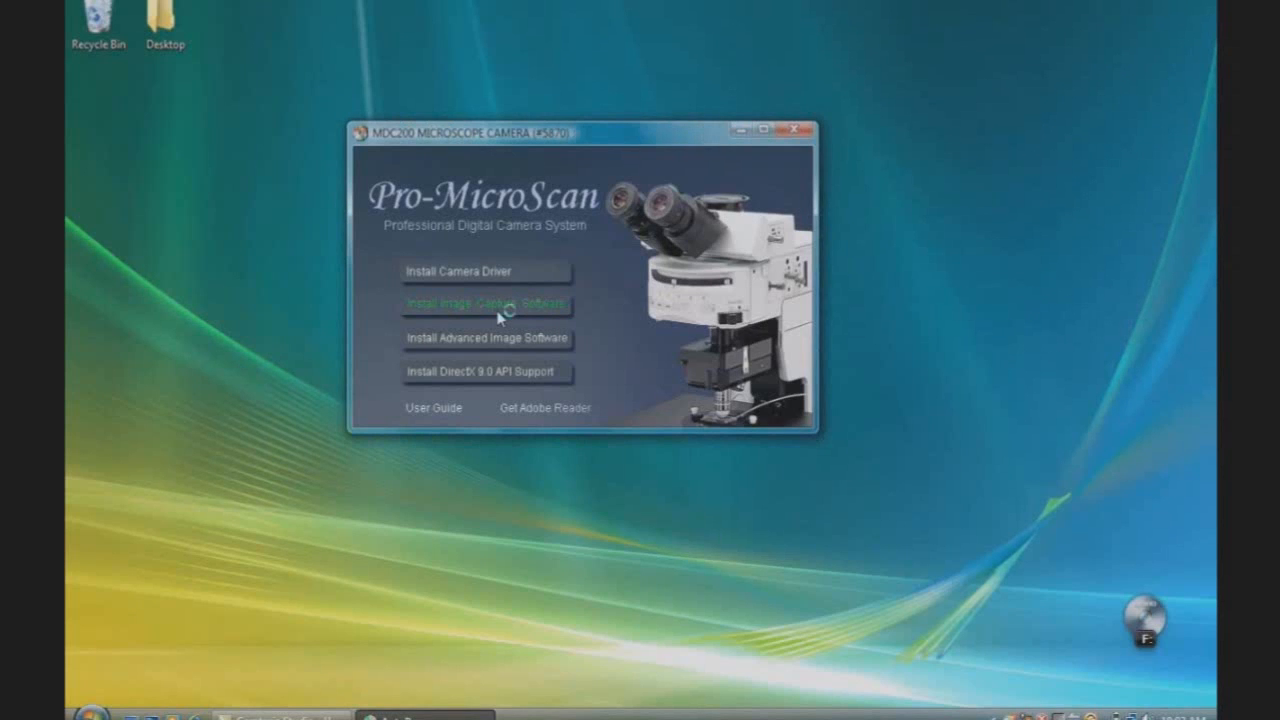
Launch the minisee 1.1.2 image capture software setup from the installer menu.
left_click(486, 304)
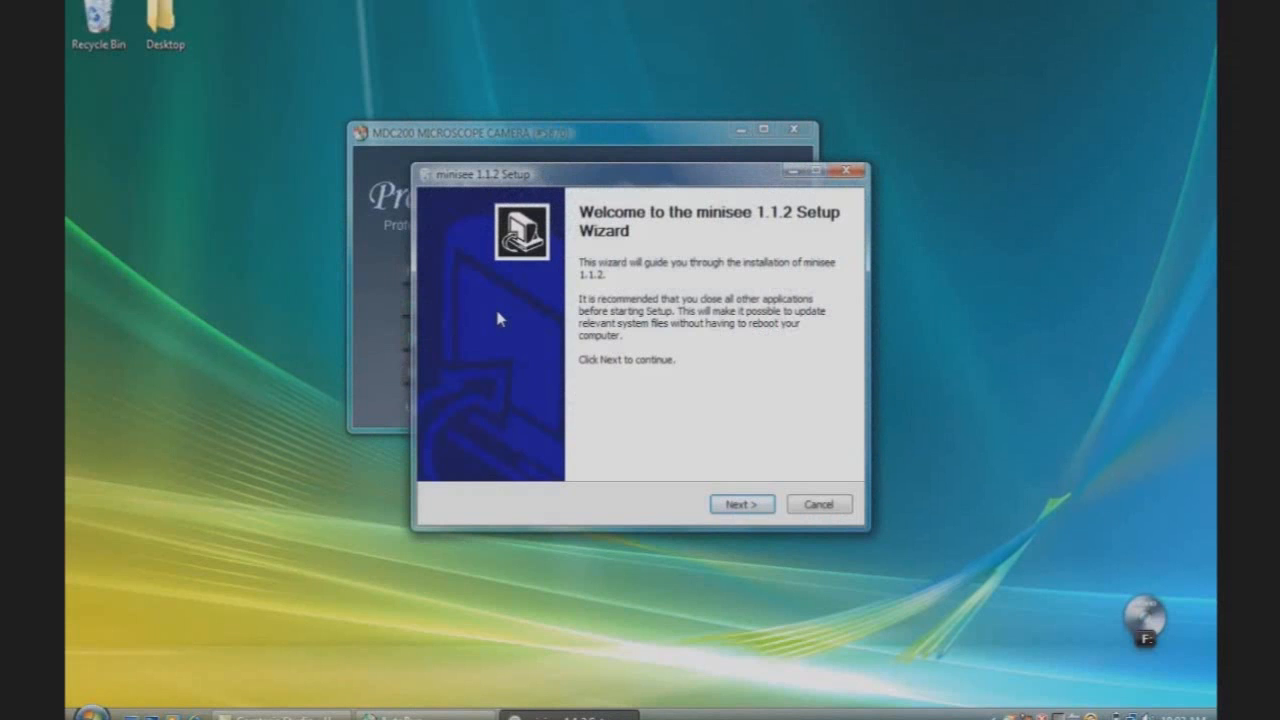
mouse_move(744, 478)
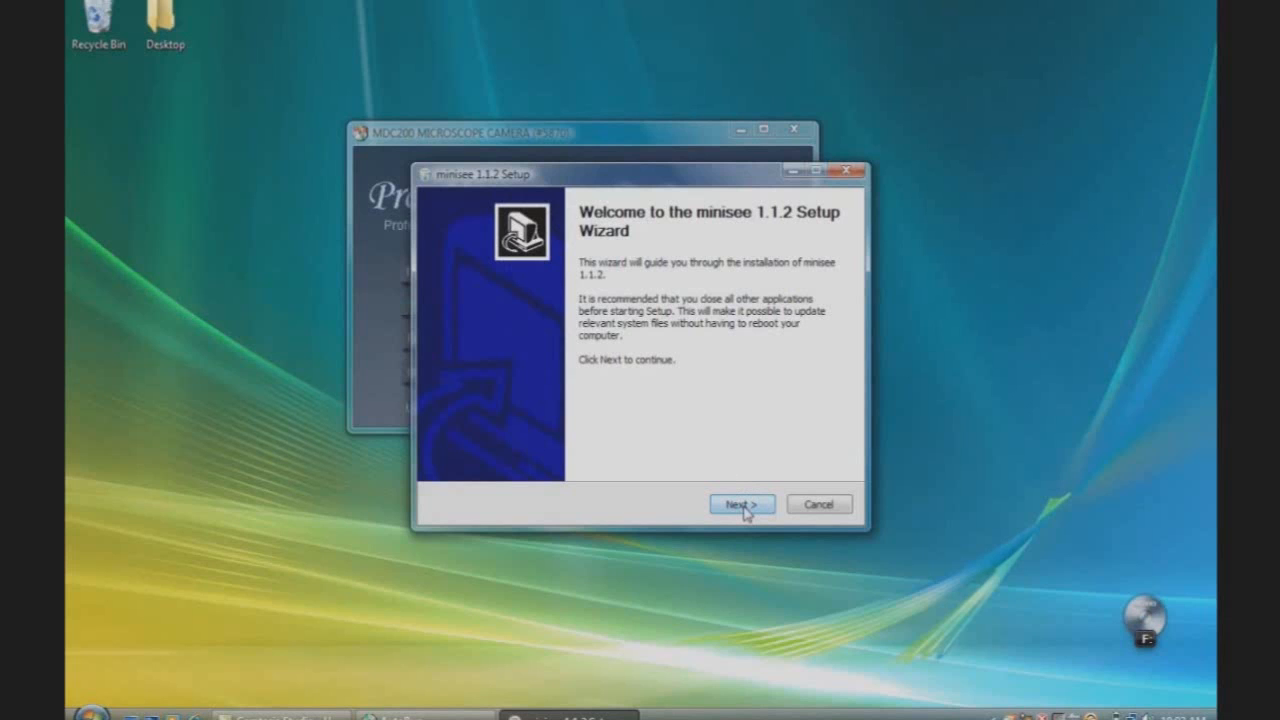
Install minisee 1.1.2 to its default folder and finish the wizard.
left_click(740, 504)
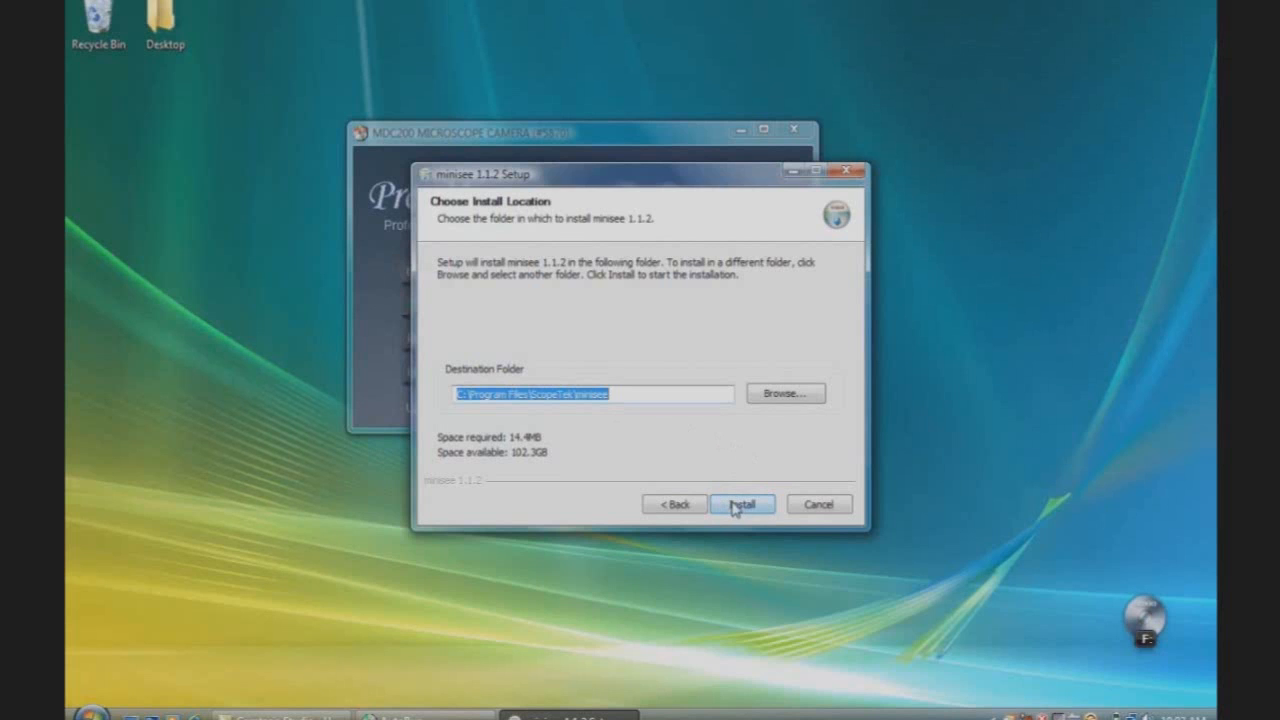
left_click(742, 504)
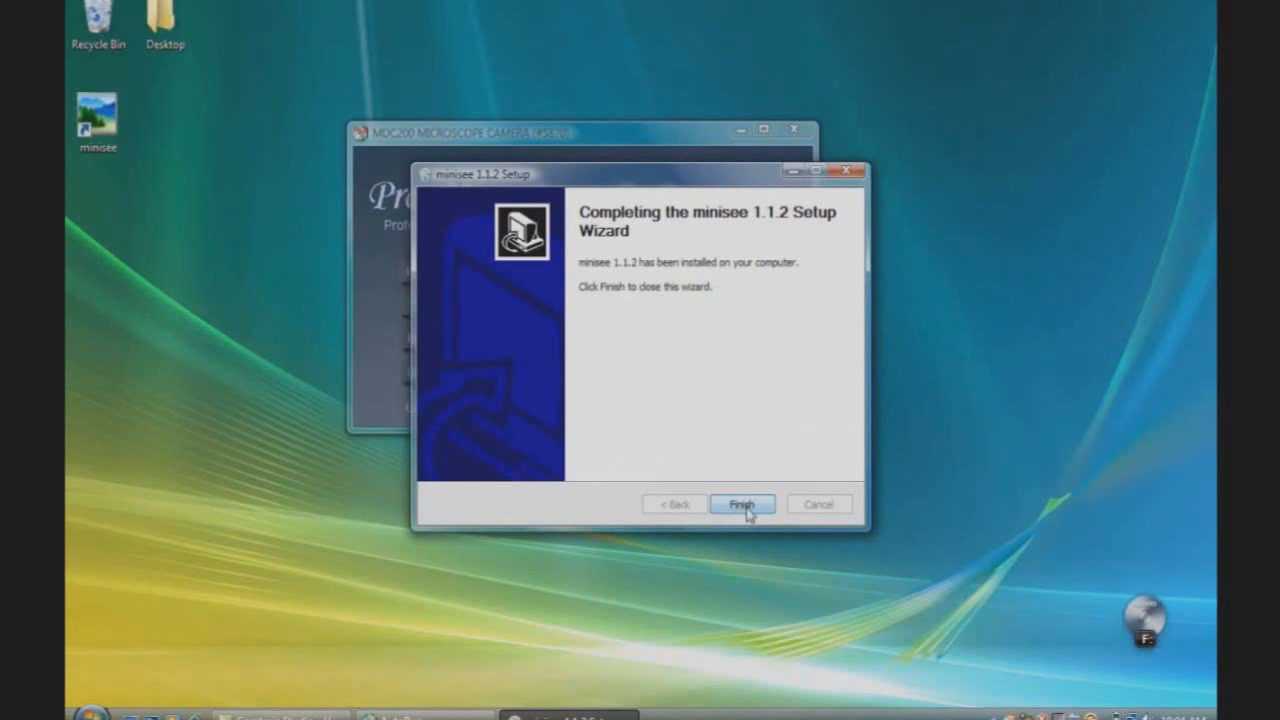
left_click(742, 504)
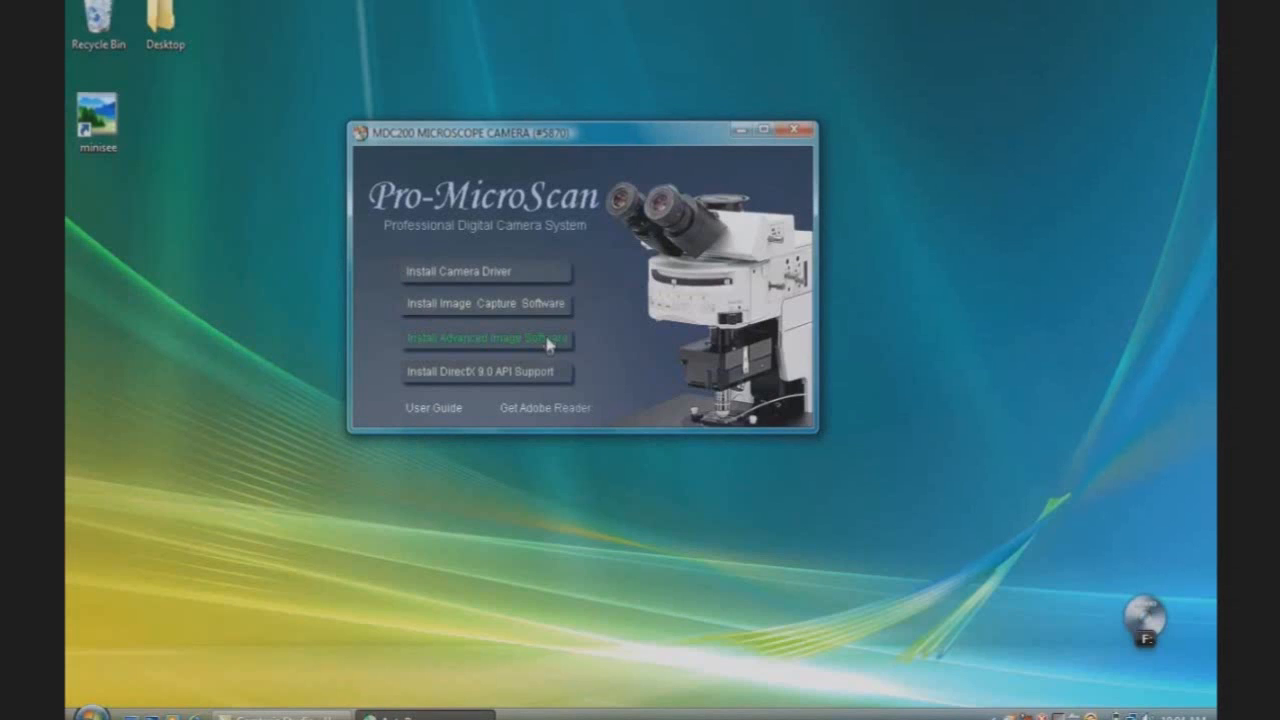
mouse_move(480, 304)
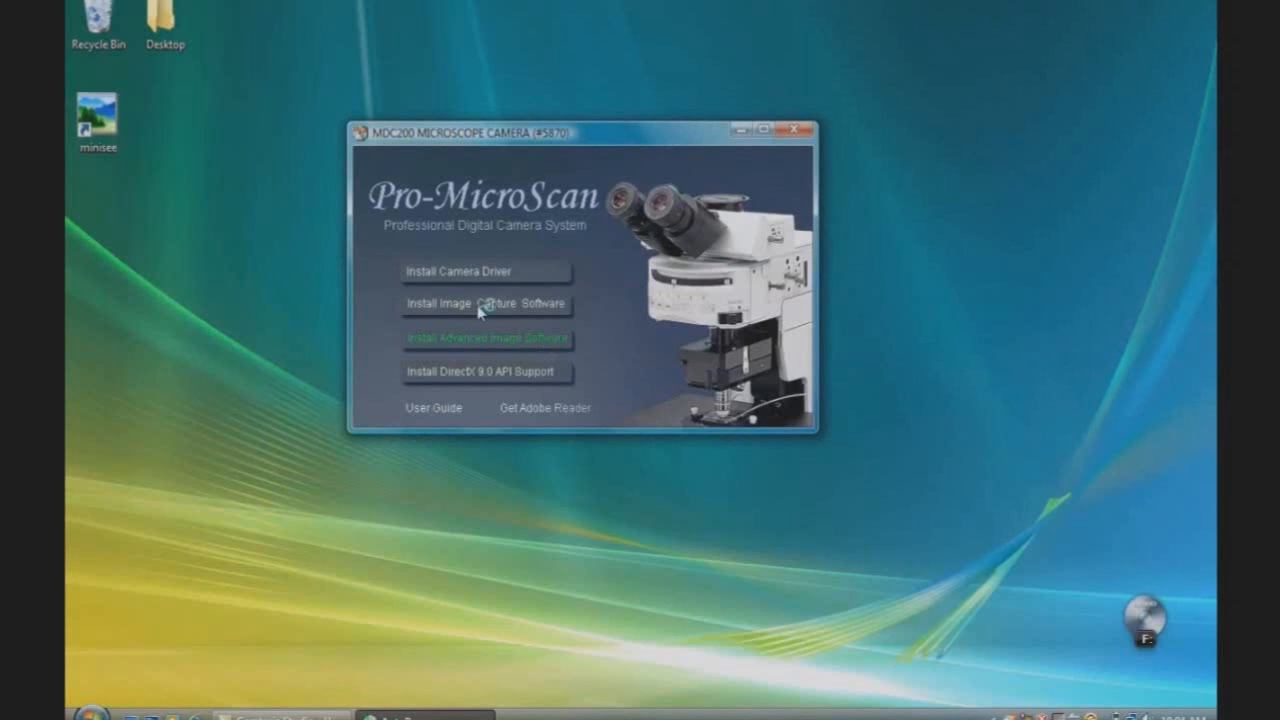
Launch the ScopePhoto 3.0.12 advanced image software setup from the menu.
left_click(484, 304)
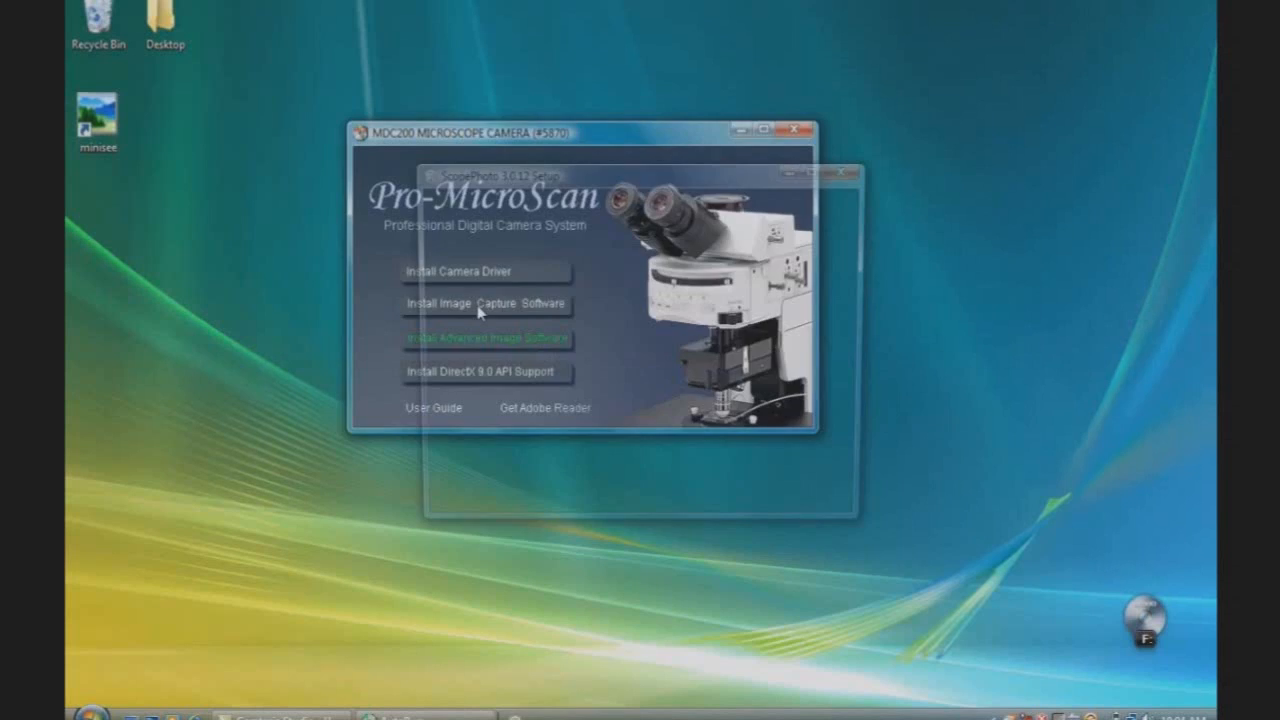
left_click(488, 304)
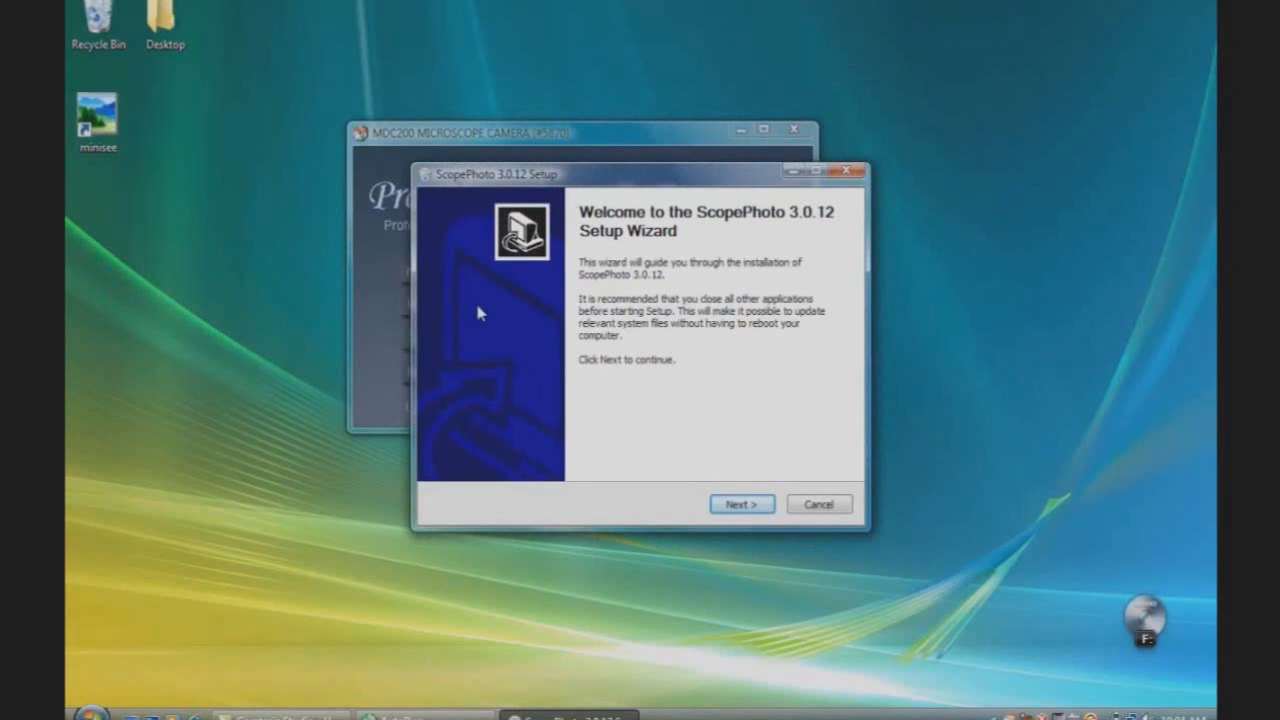
mouse_move(796, 464)
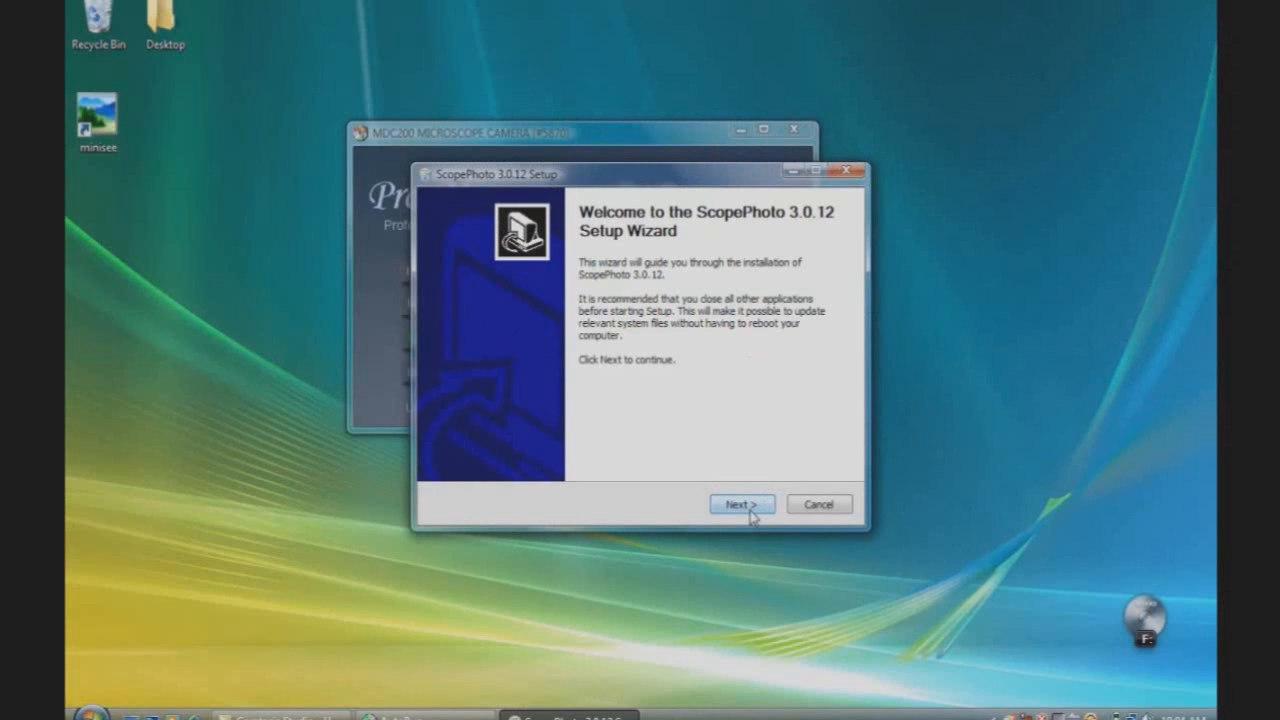
Install ScopePhoto 3.0.12 into its default program folder and finish the wizard.
left_click(740, 504)
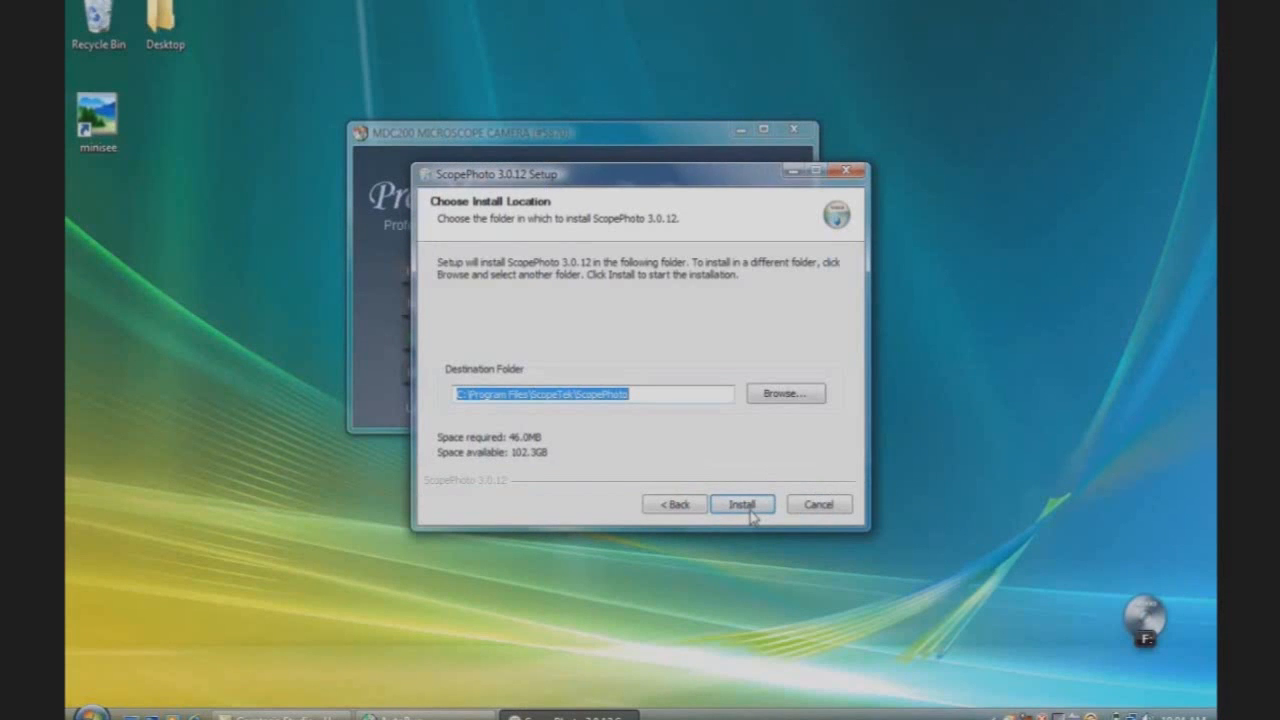
mouse_move(610, 380)
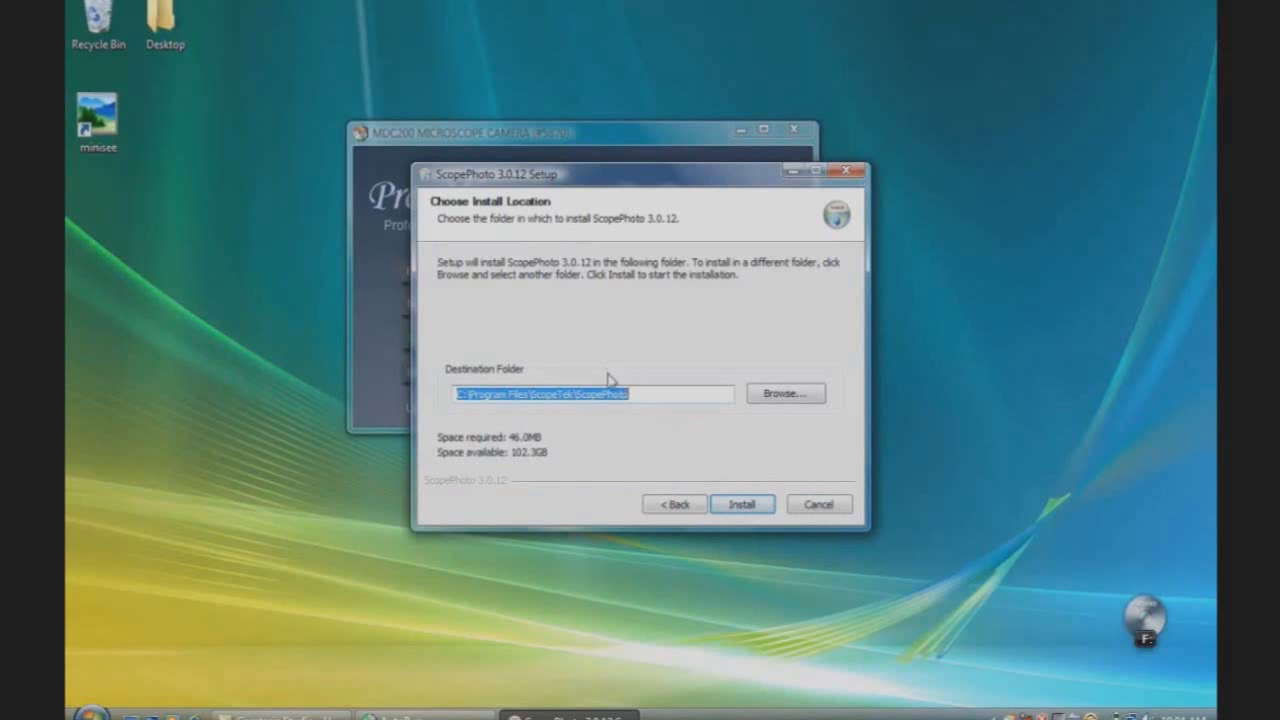
mouse_move(640, 400)
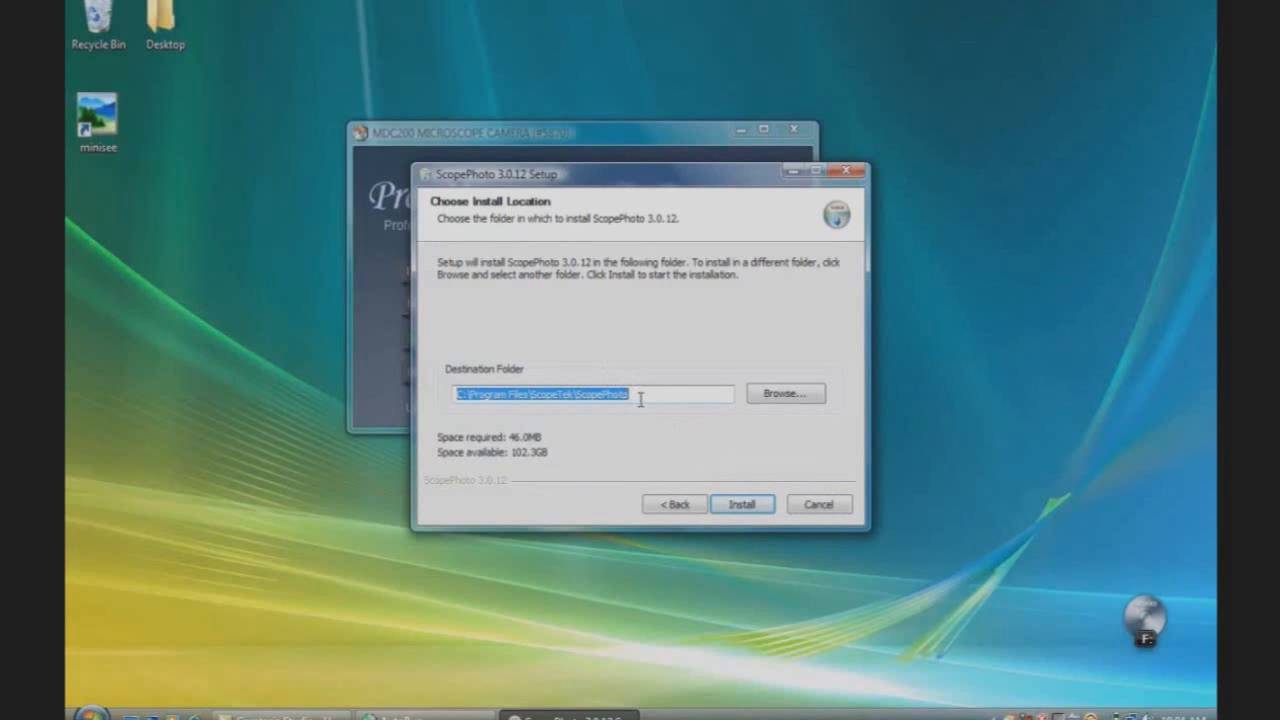
mouse_move(720, 472)
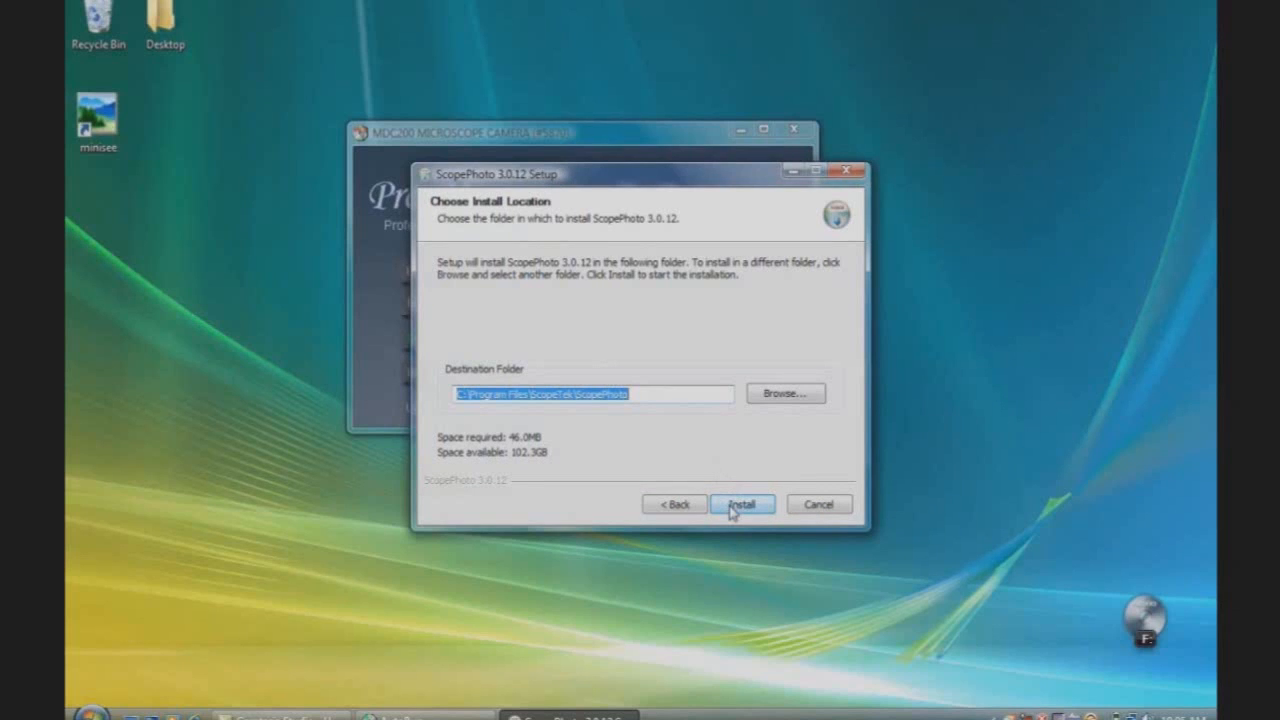
left_click(740, 504)
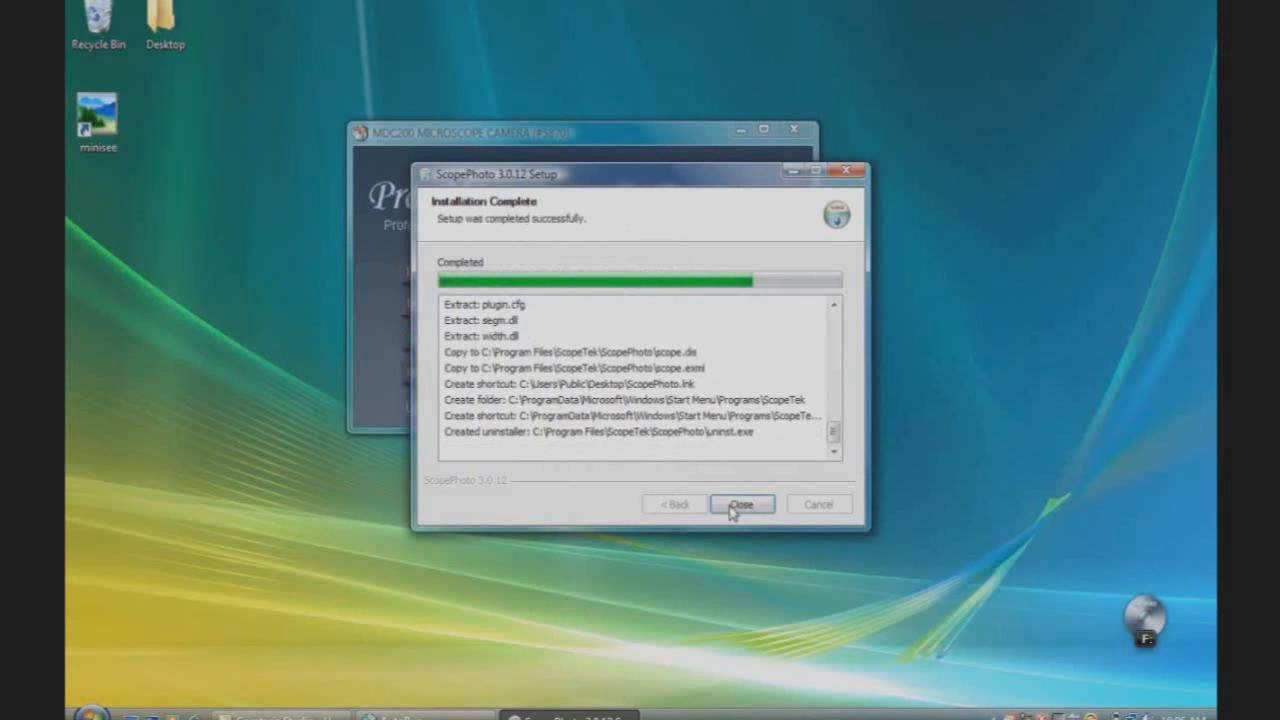
left_click(740, 504)
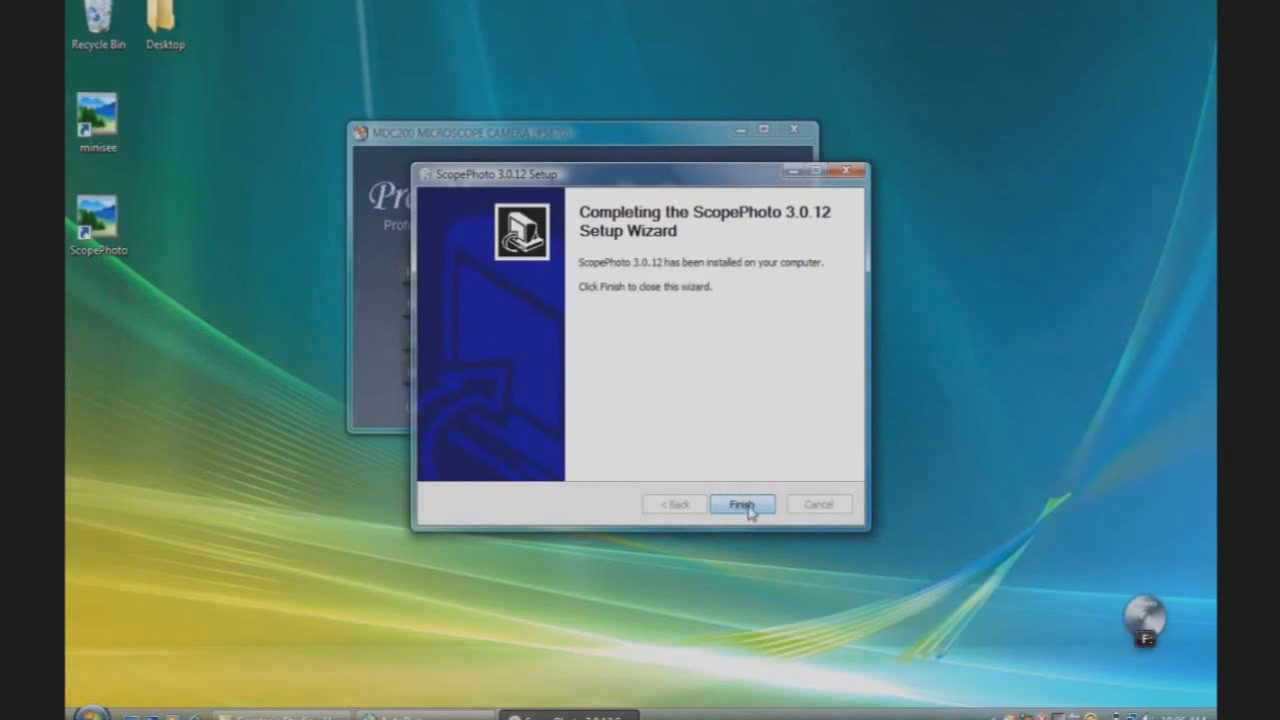
left_click(742, 504)
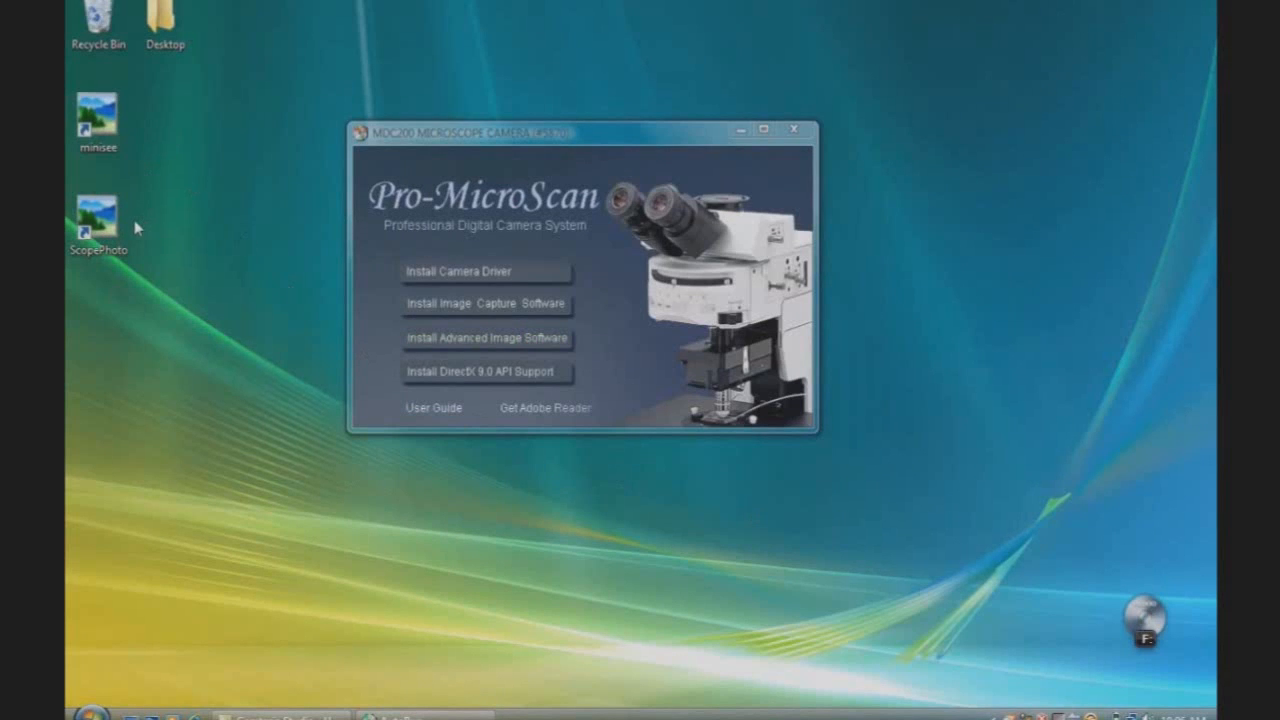
mouse_move(318, 326)
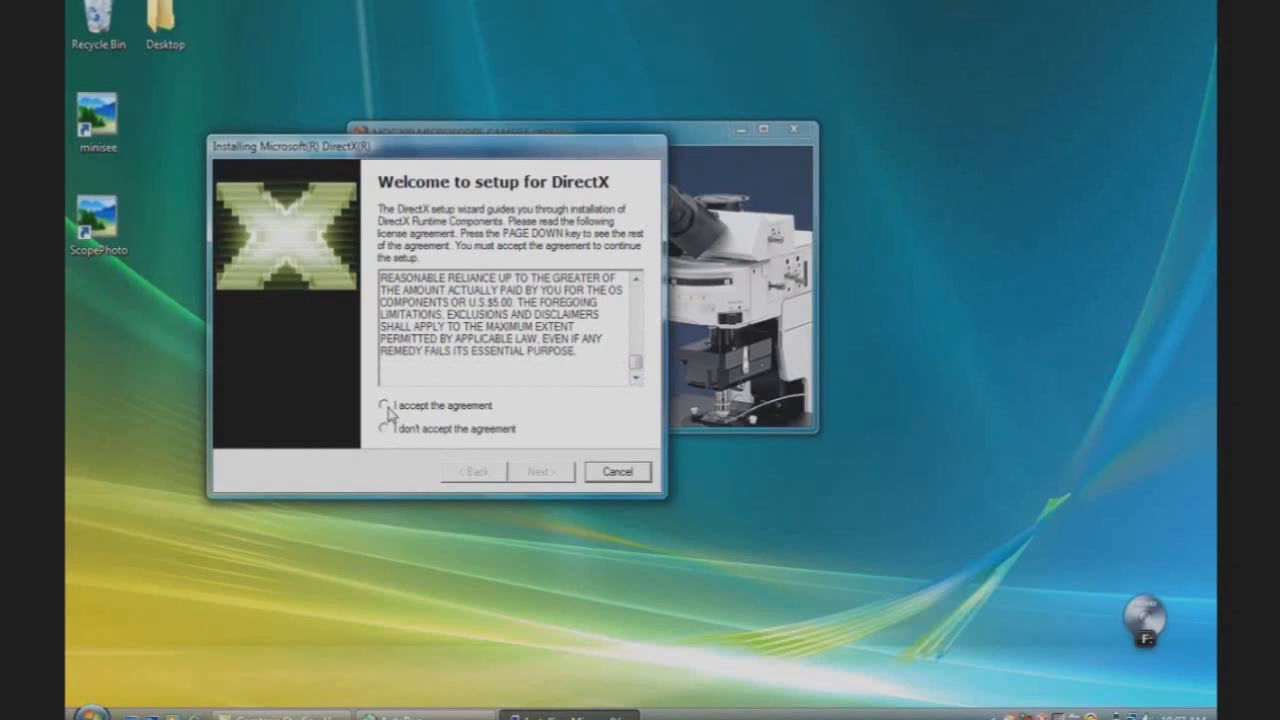
Accept the DirectX license and run setup, acknowledging the newer-version-already-installed message, then finish.
left_click(384, 404)
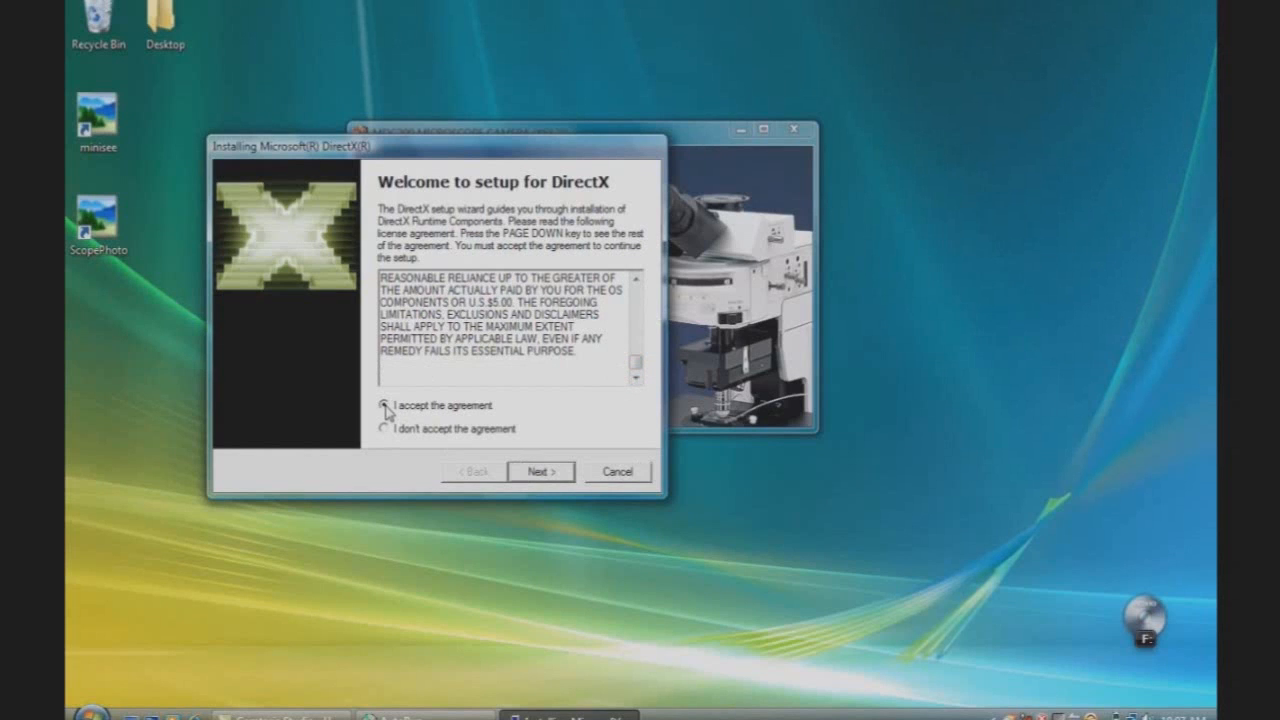
left_click(384, 404)
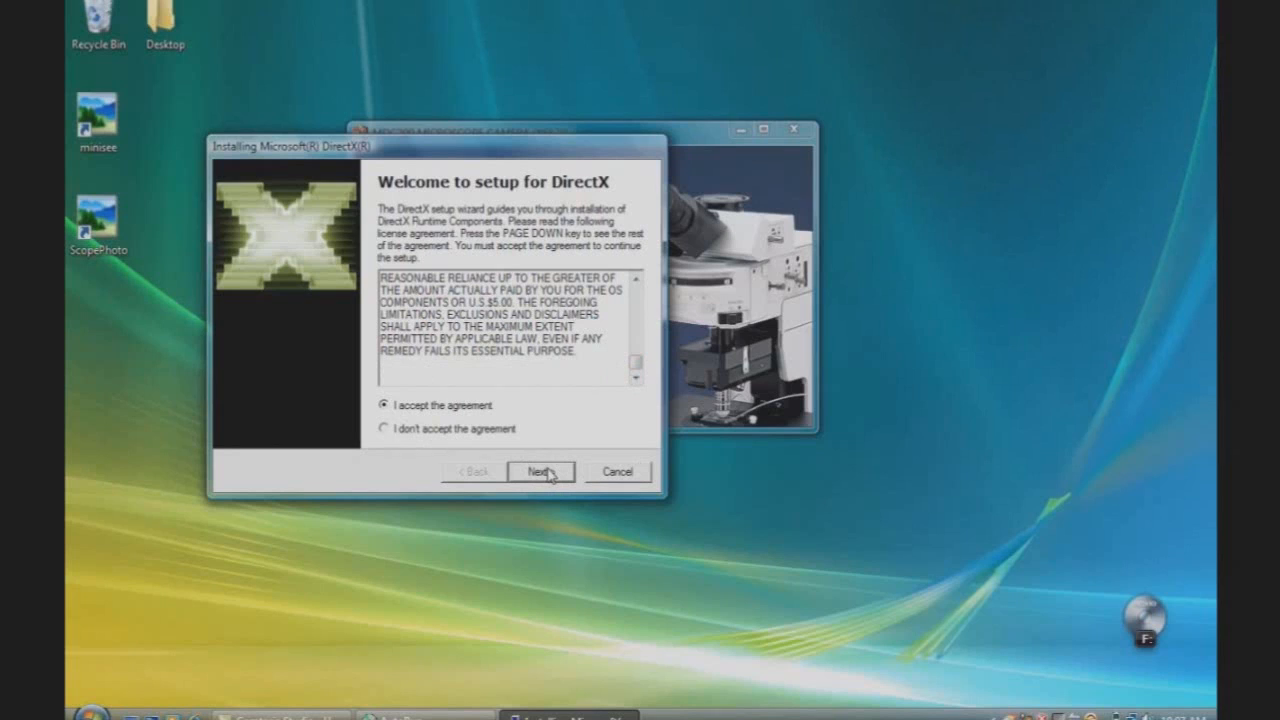
left_click(540, 472)
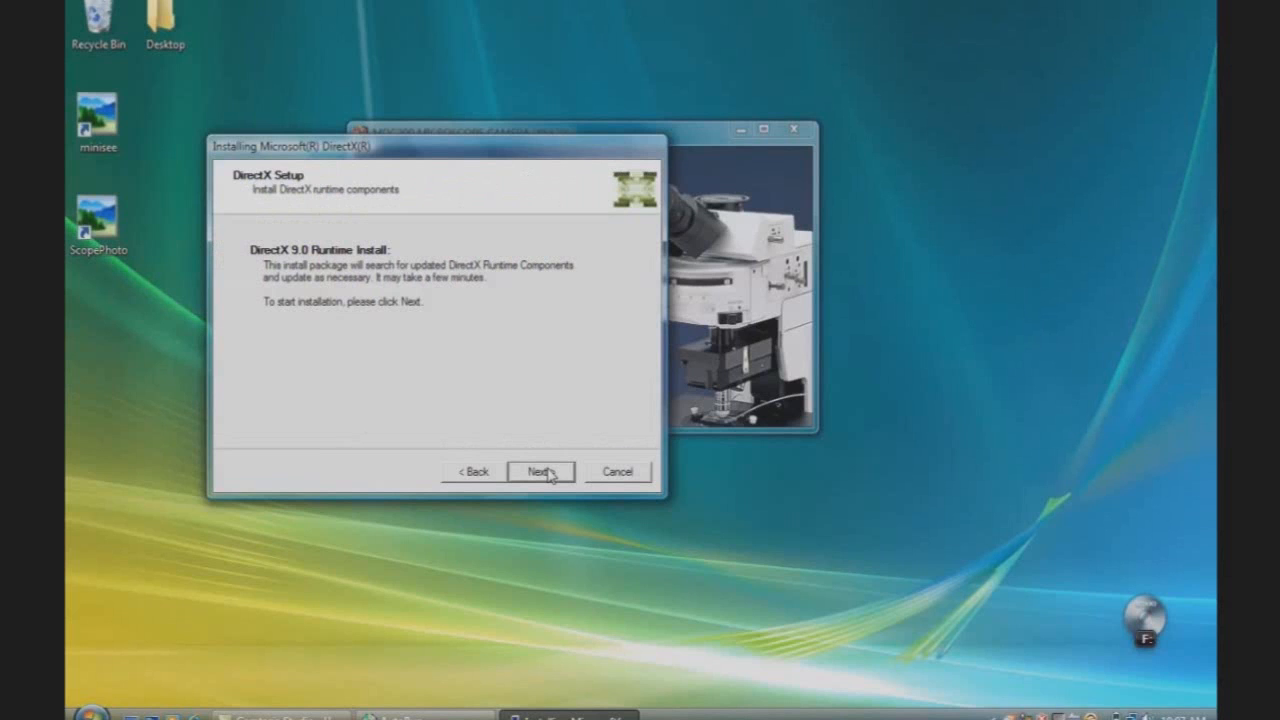
left_click(540, 472)
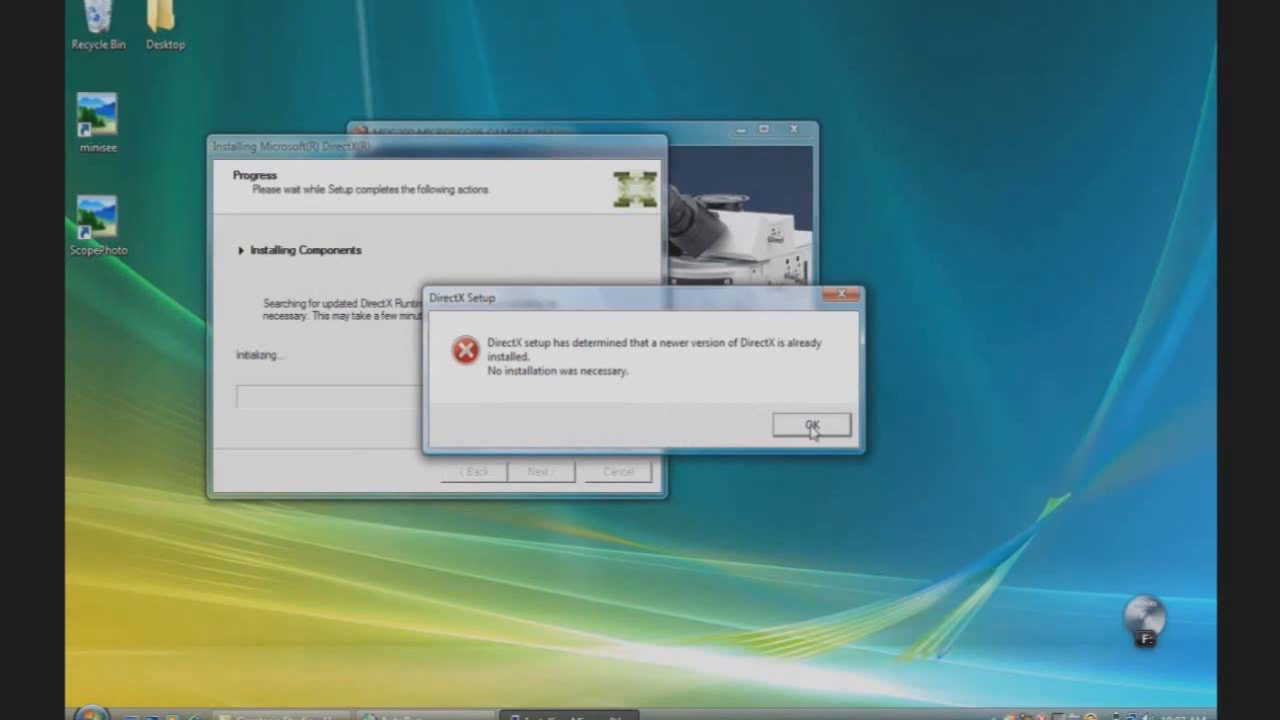
left_click(812, 424)
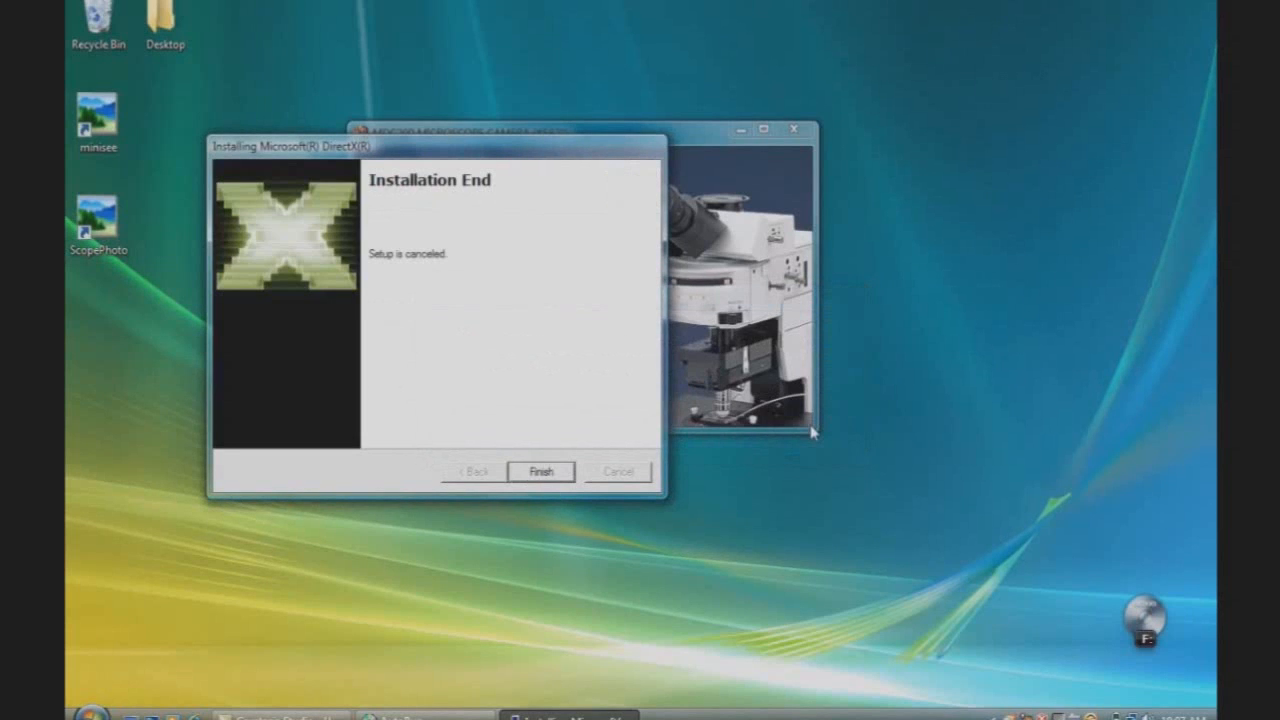
left_click(540, 472)
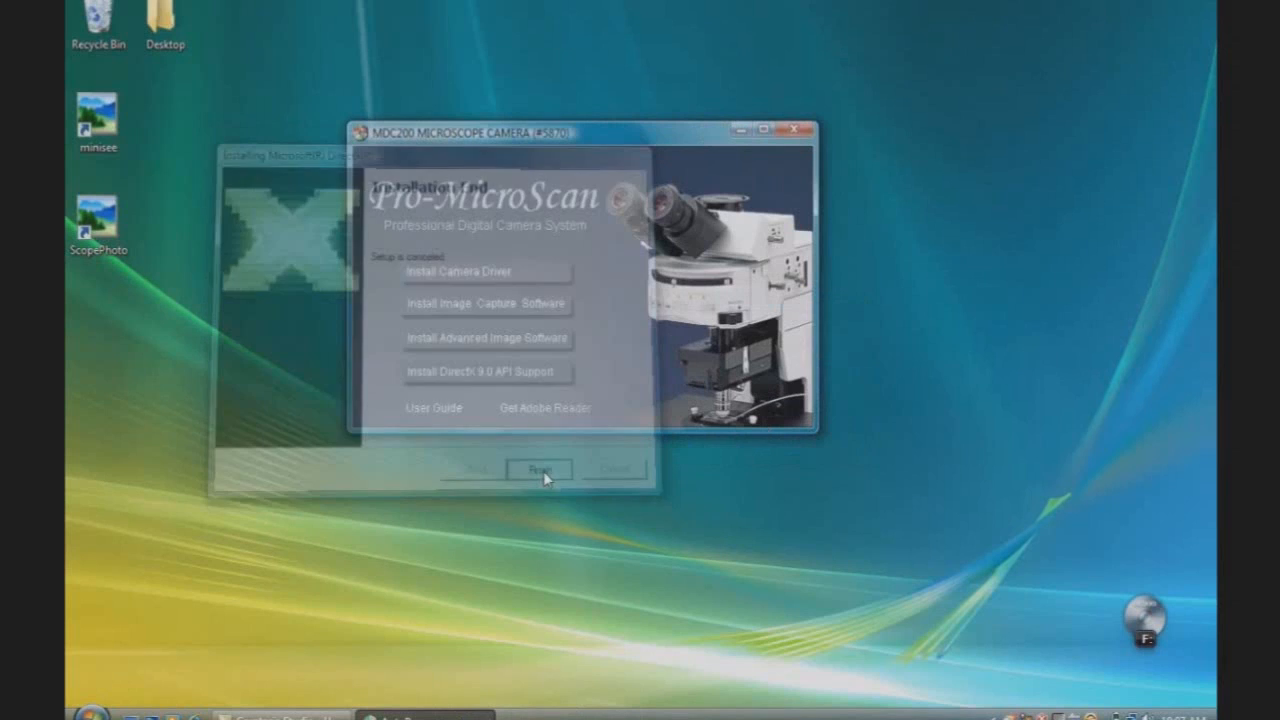
left_click(538, 470)
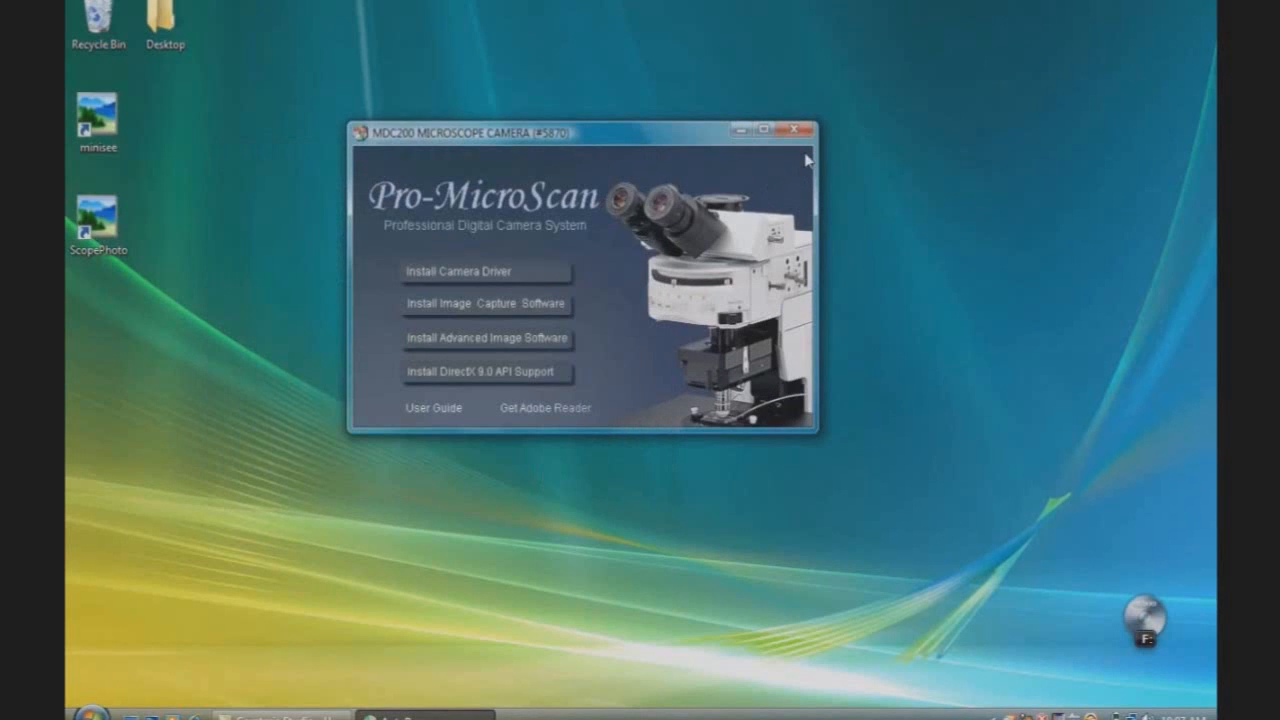
Close the Pro-MicroScan launcher menu.
left_click(796, 132)
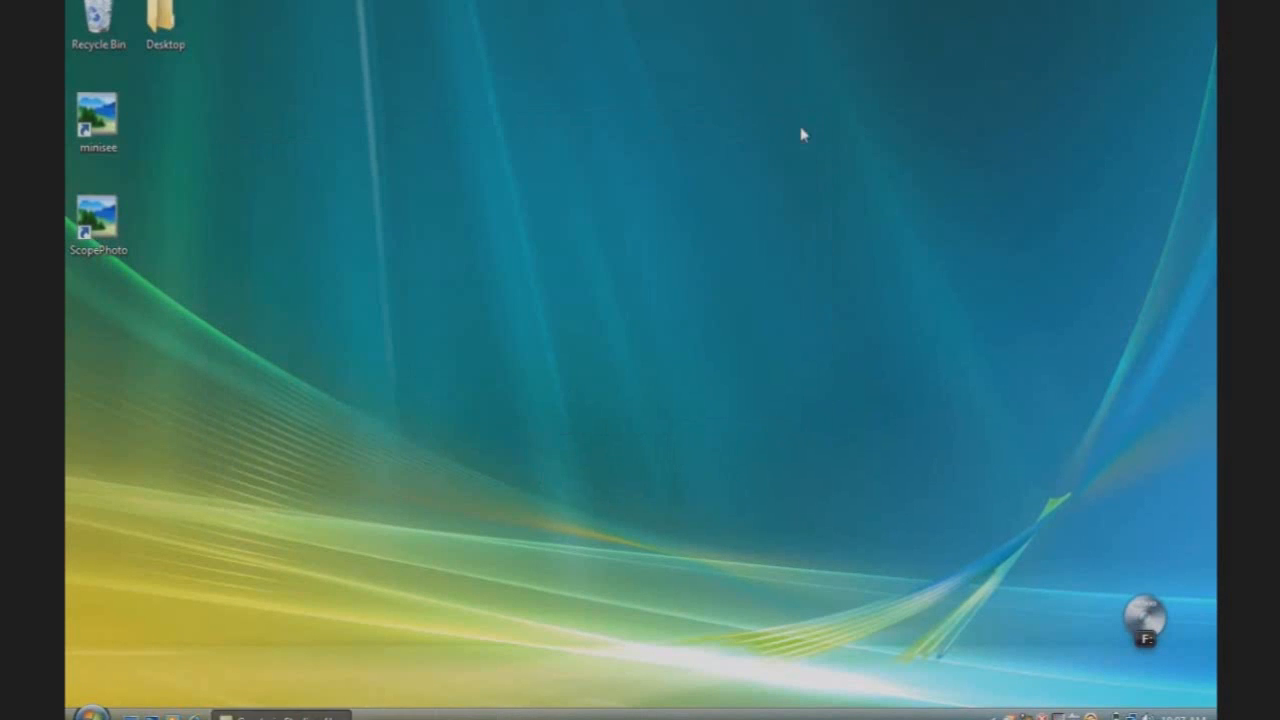
mouse_move(616, 538)
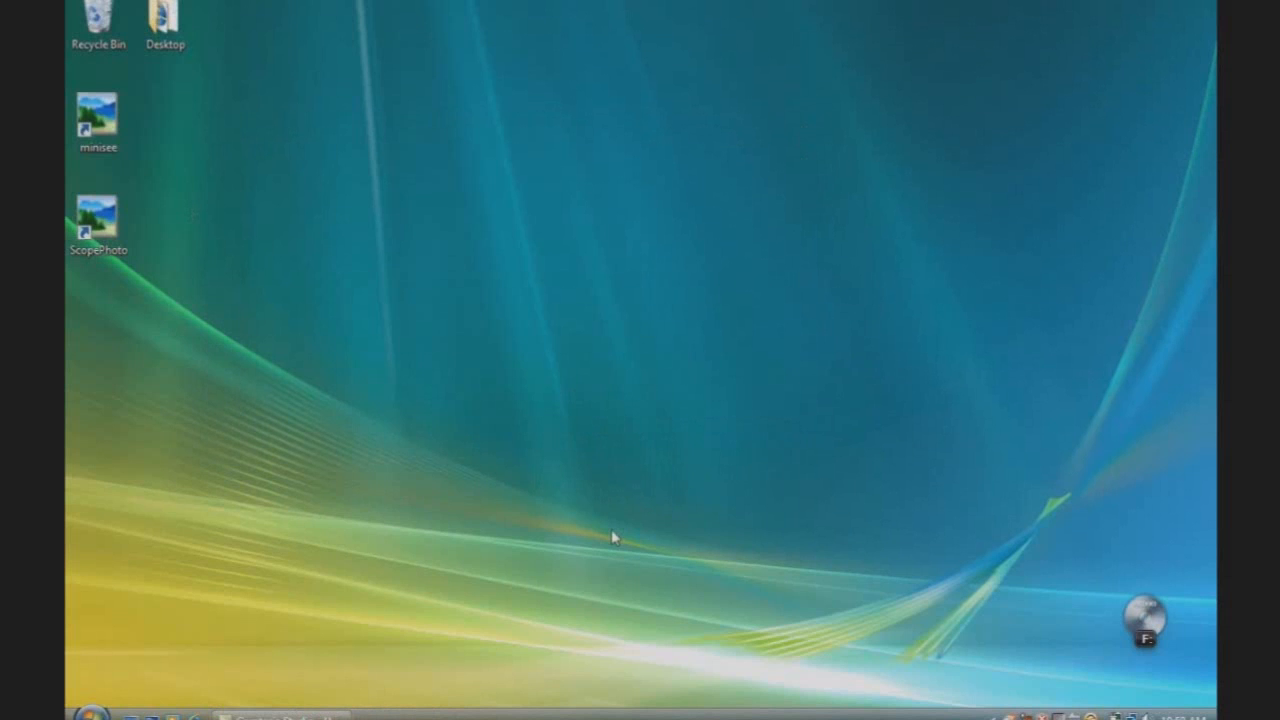
mouse_move(320, 312)
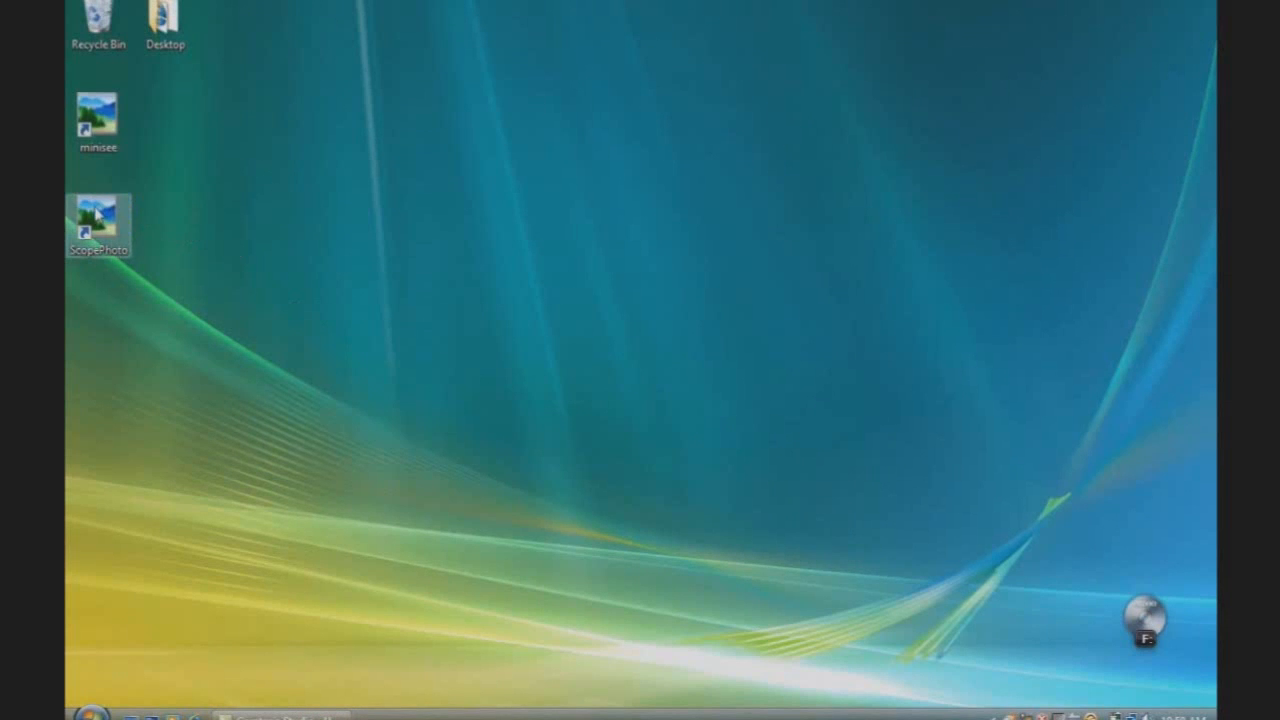
Launch ScopePhoto from its desktop shortcut.
double_click(98, 218)
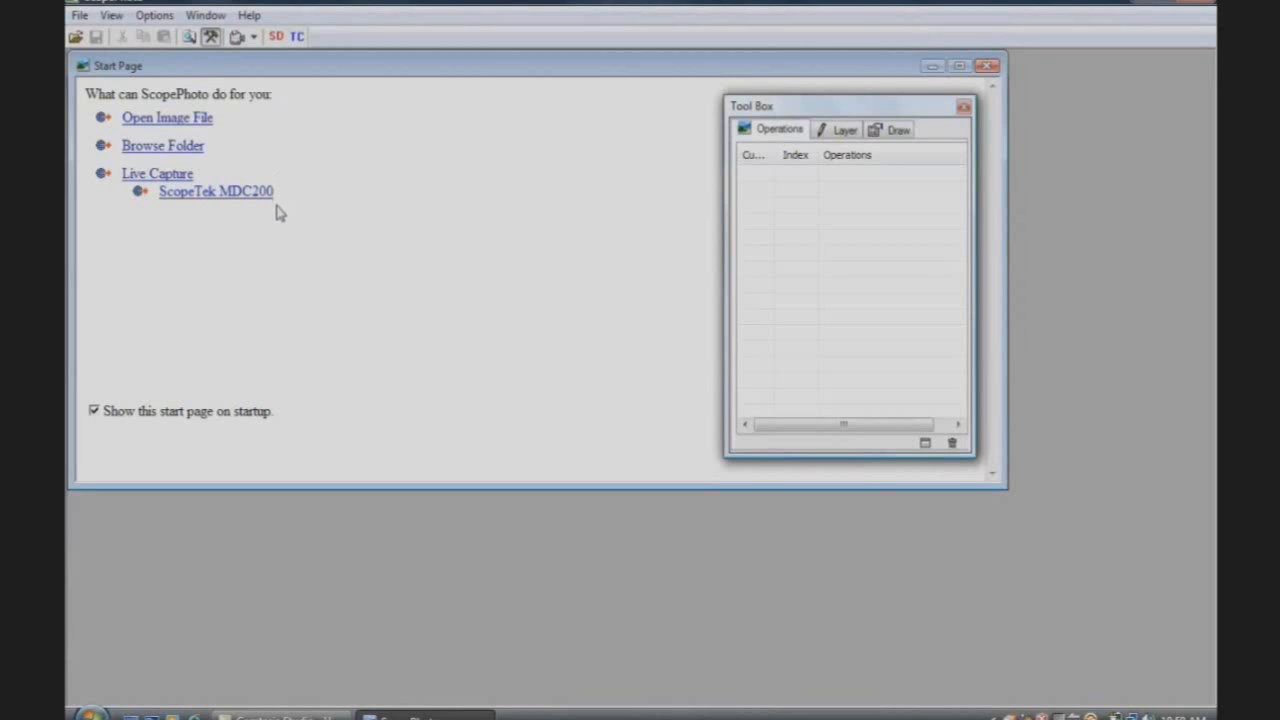
mouse_move(244, 204)
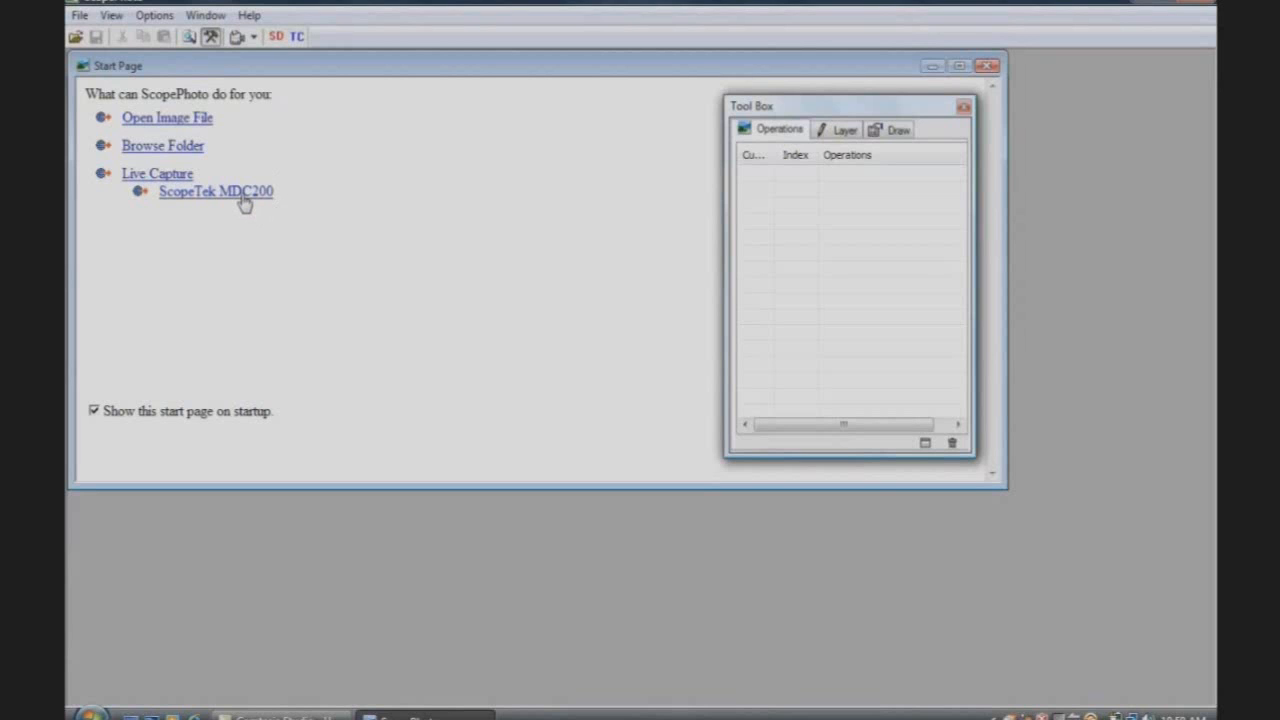
Start the ScopeTek MDC200 live capture, streaming the circuit board image.
left_click(216, 192)
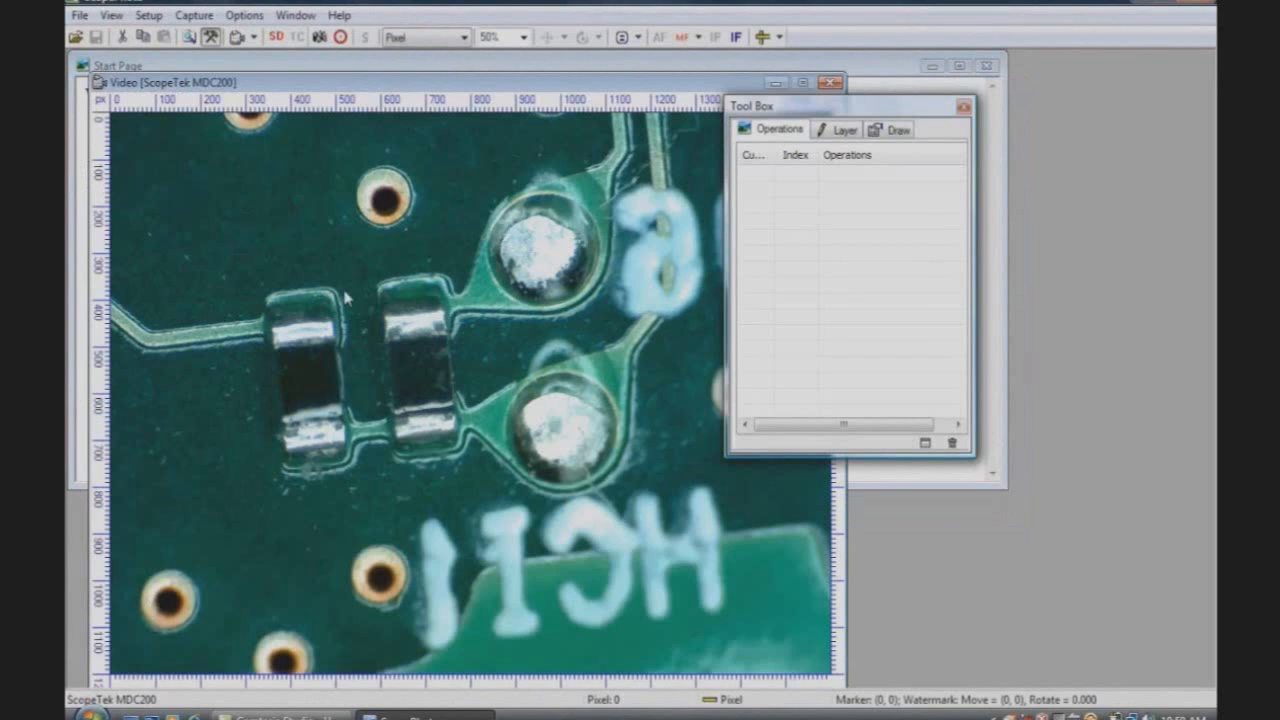
mouse_move(412, 396)
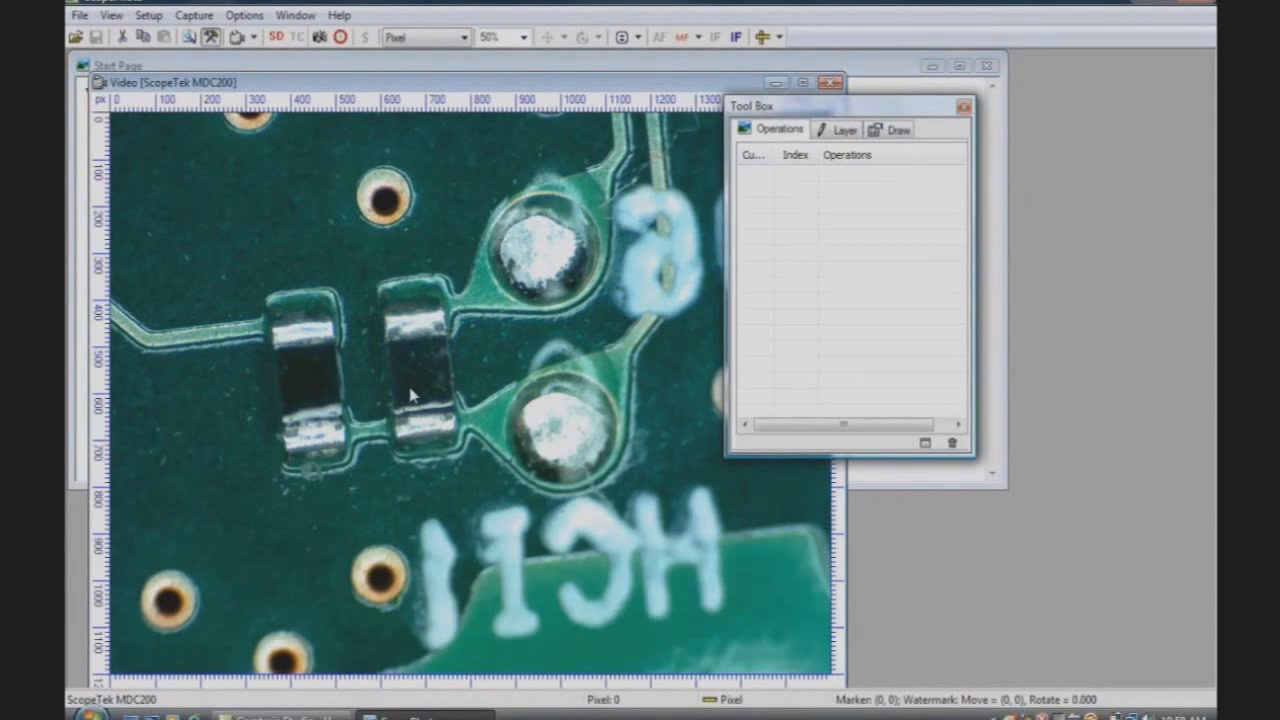